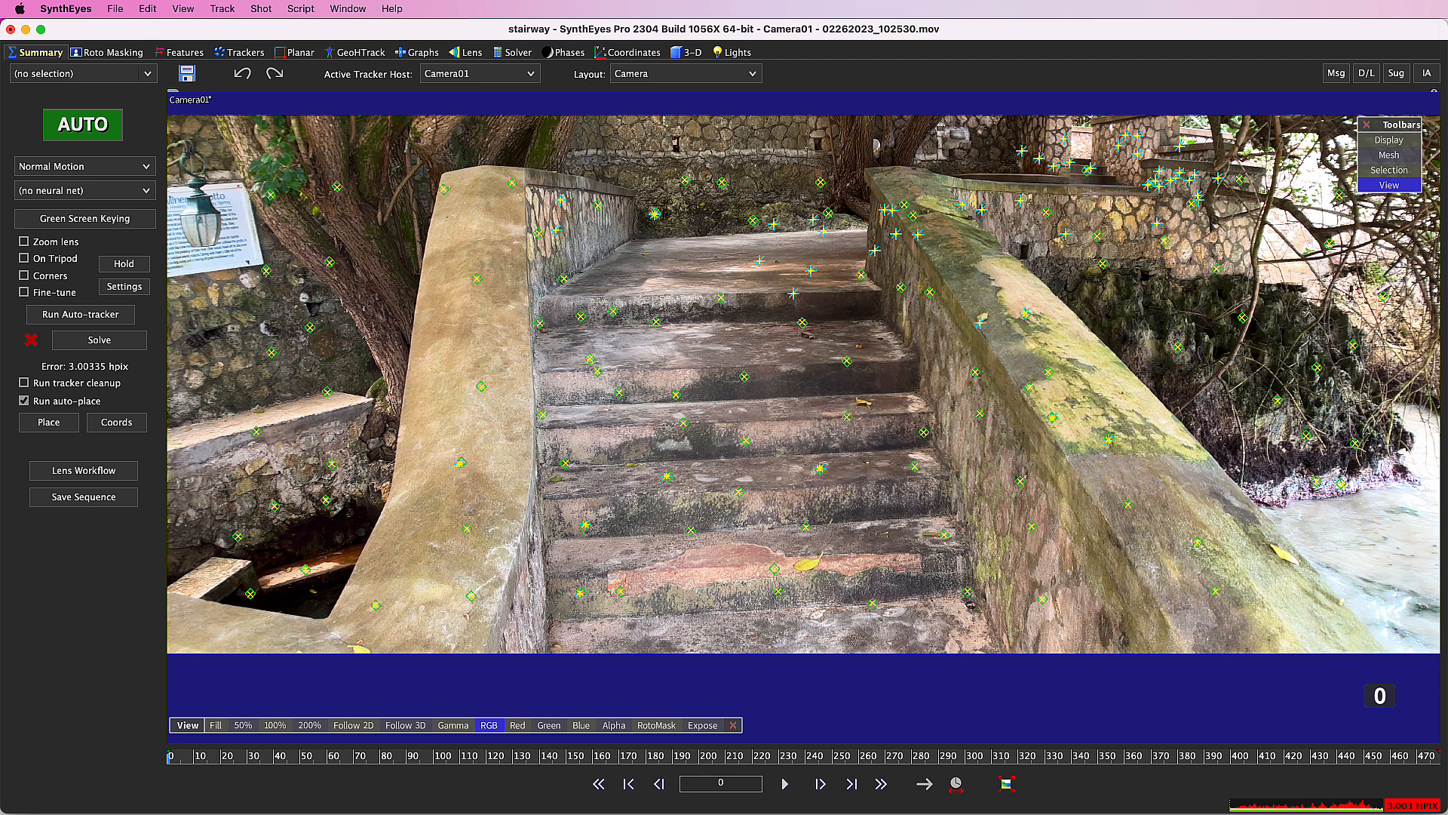
mouse_move(497, 376)
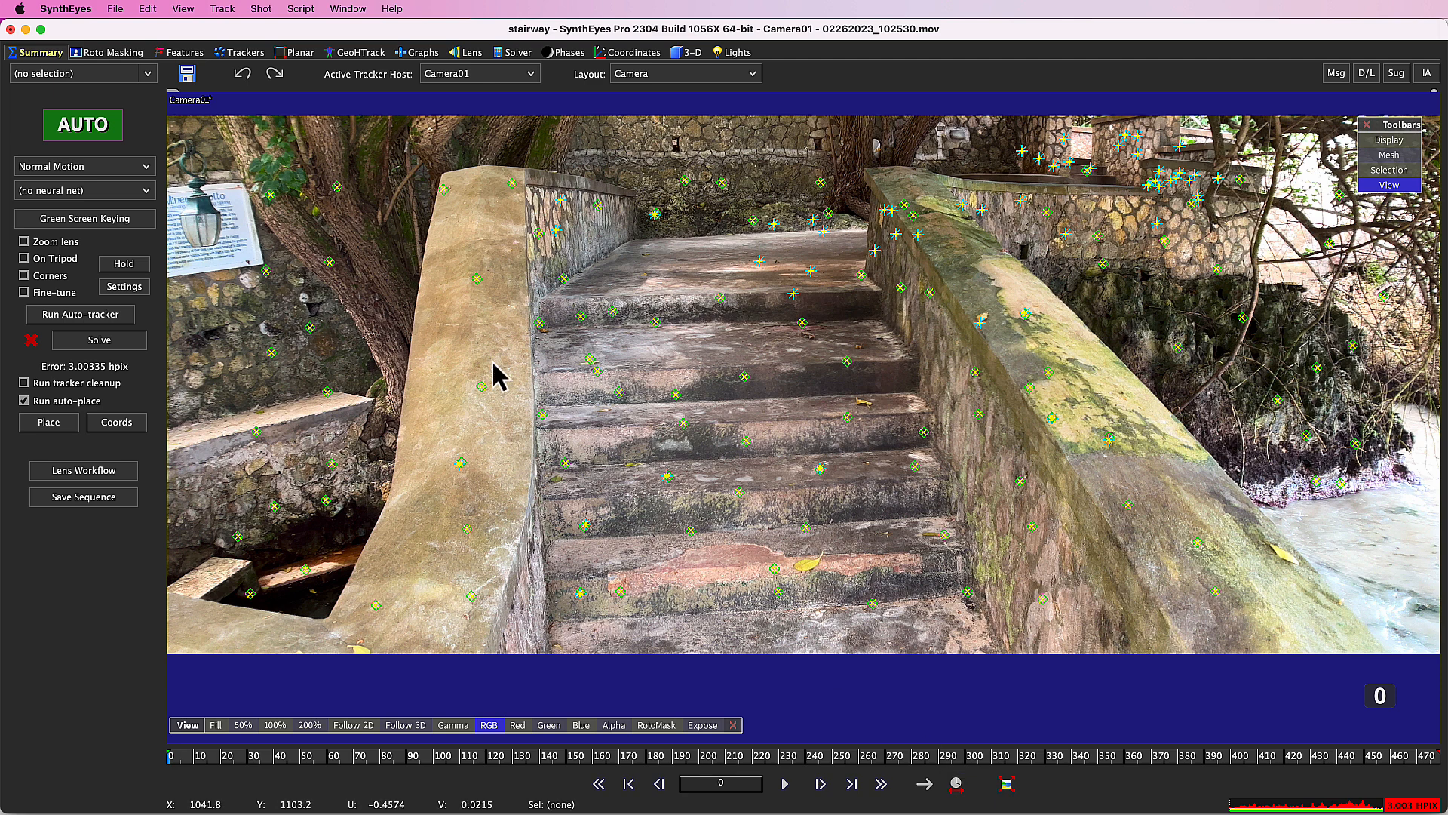
Step: Export the scene via File > Export > Nuke (Current), saving as stairway.nk
left_click(114, 8)
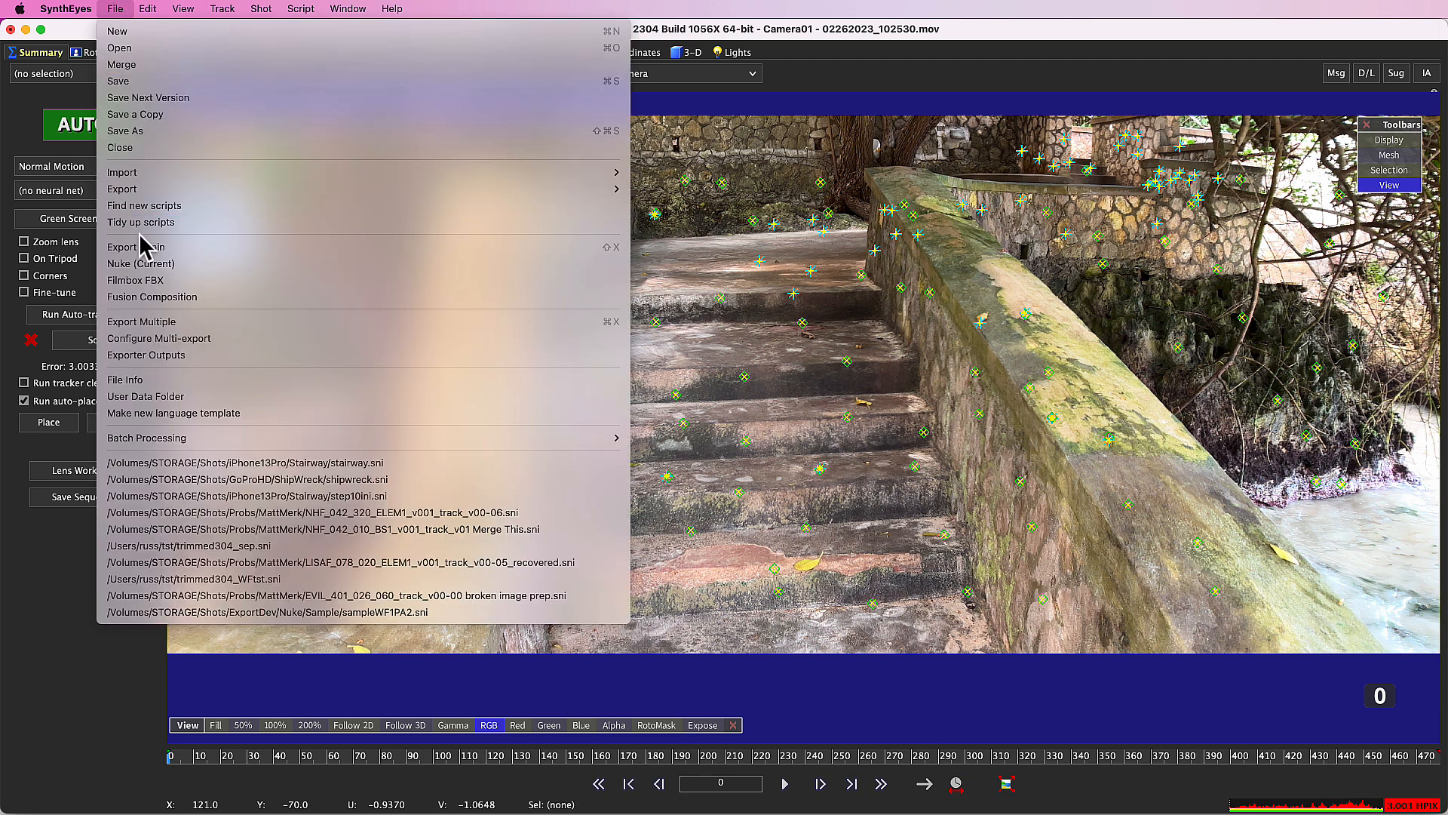
left_click(141, 263)
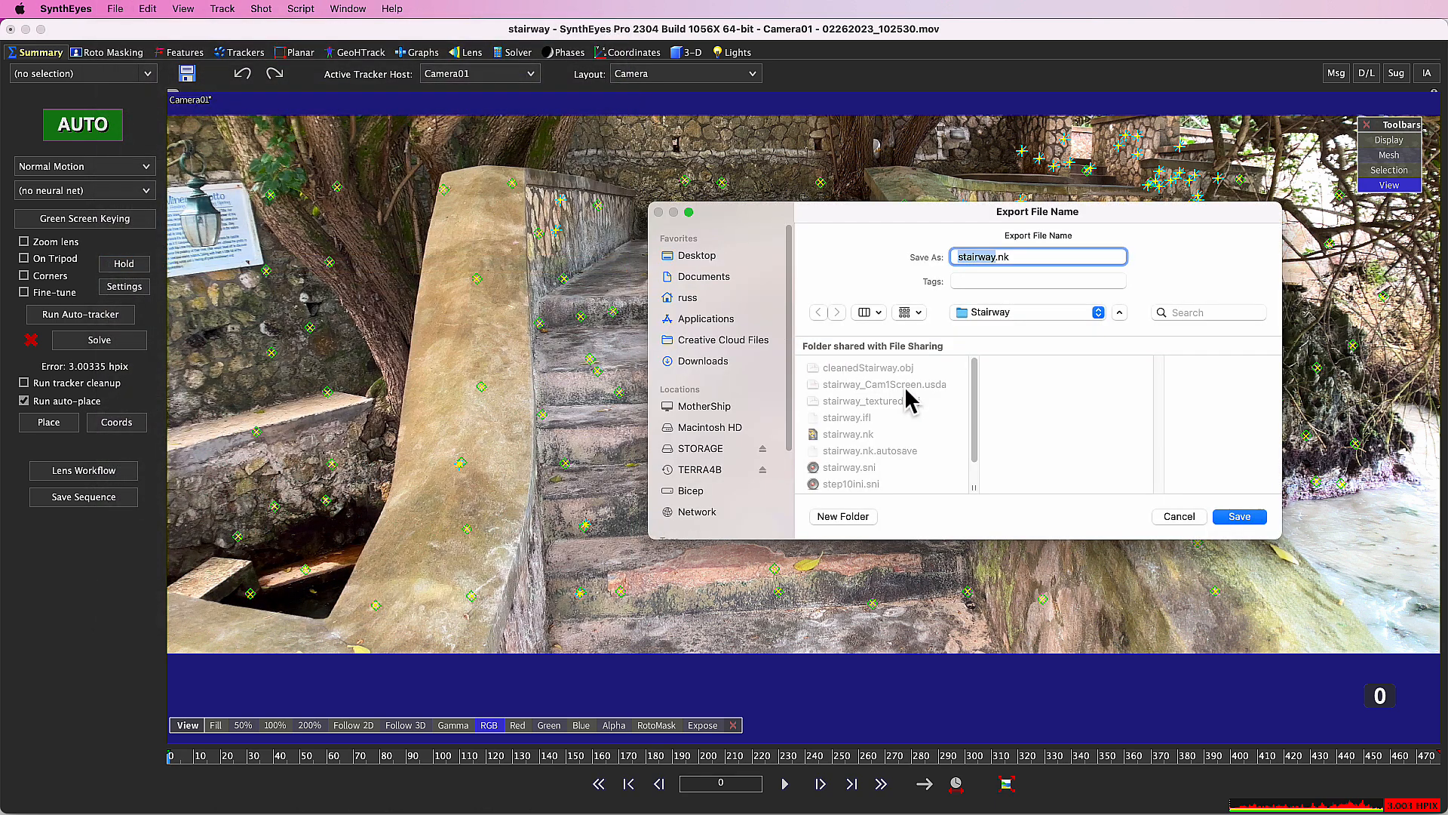
left_click(1238, 515)
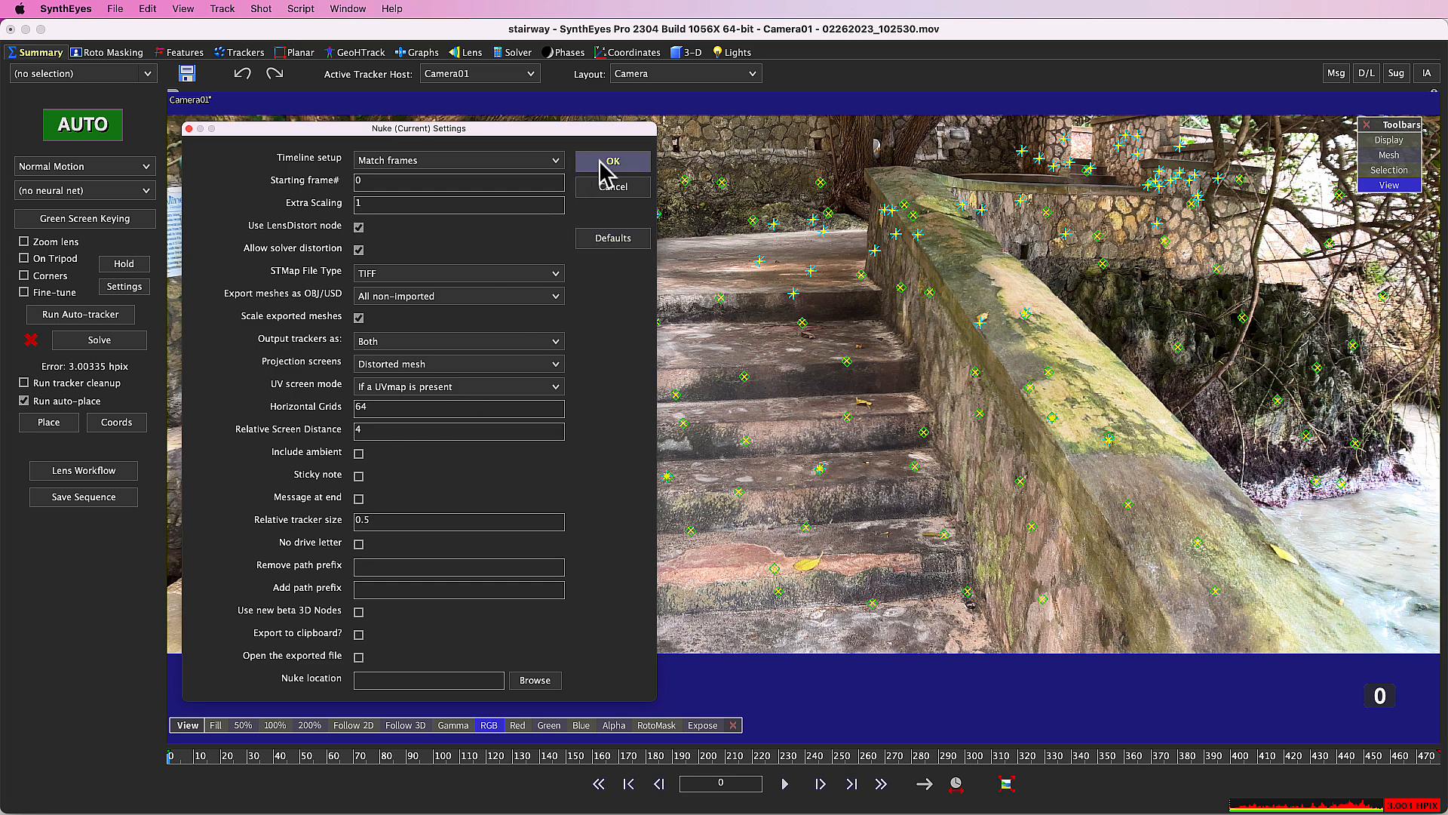
Step: Accept the Nuke export settings, then open stairway.nk in NukeX
left_click(610, 161)
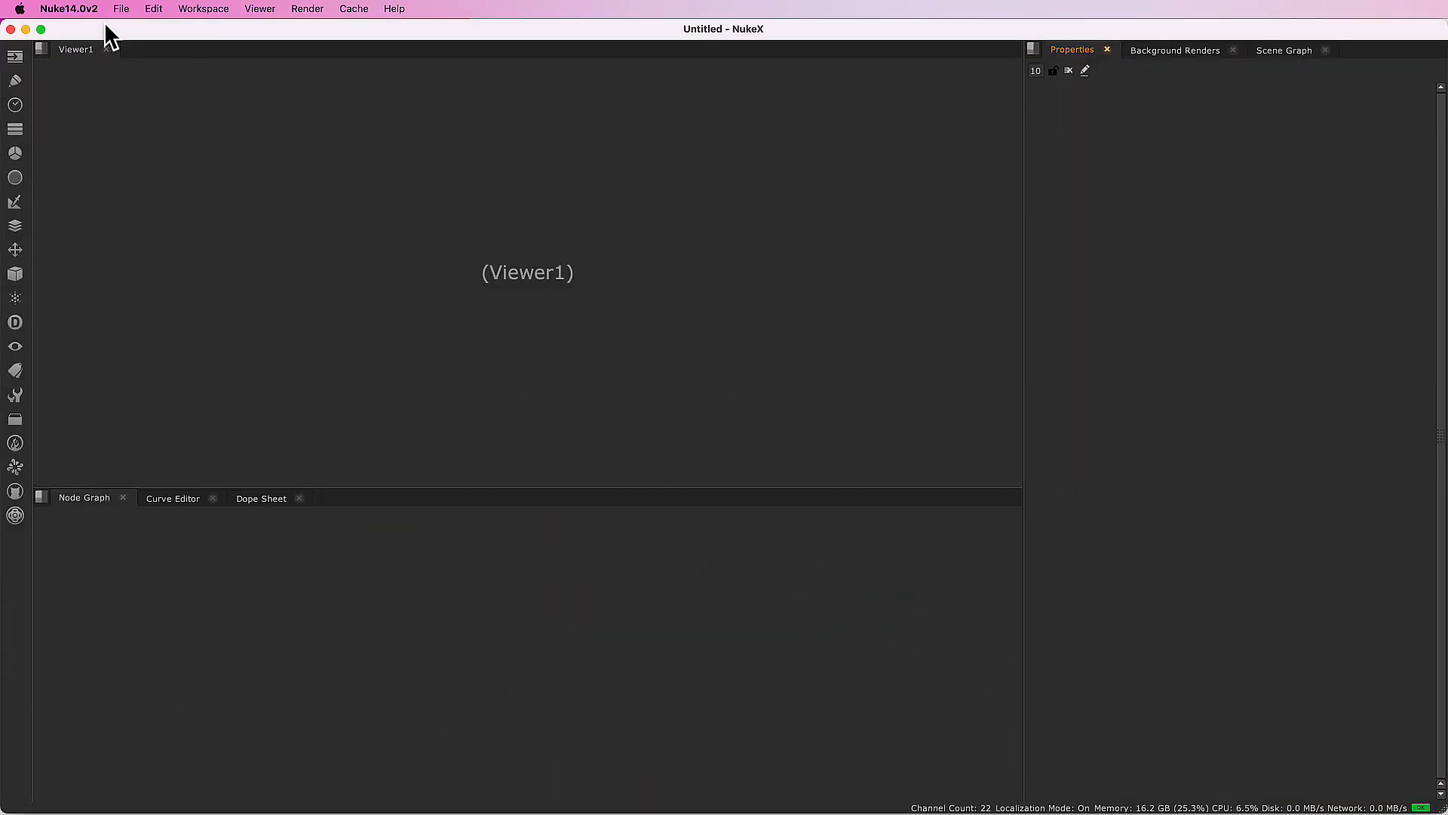
left_click(120, 9)
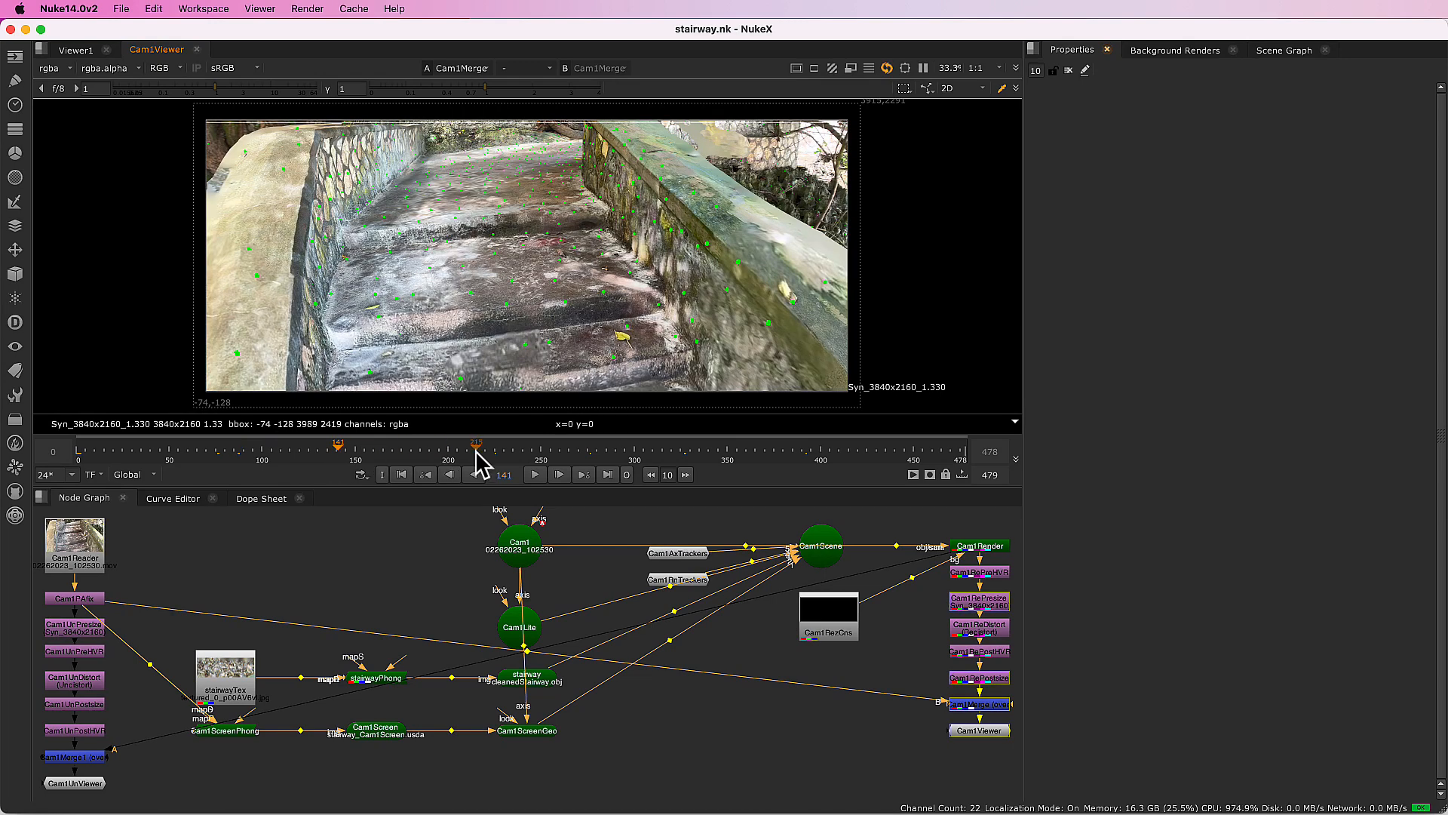
Step: Scrub through the stairway shot's frames on the timeline
left_click_drag(475, 449, 577, 449)
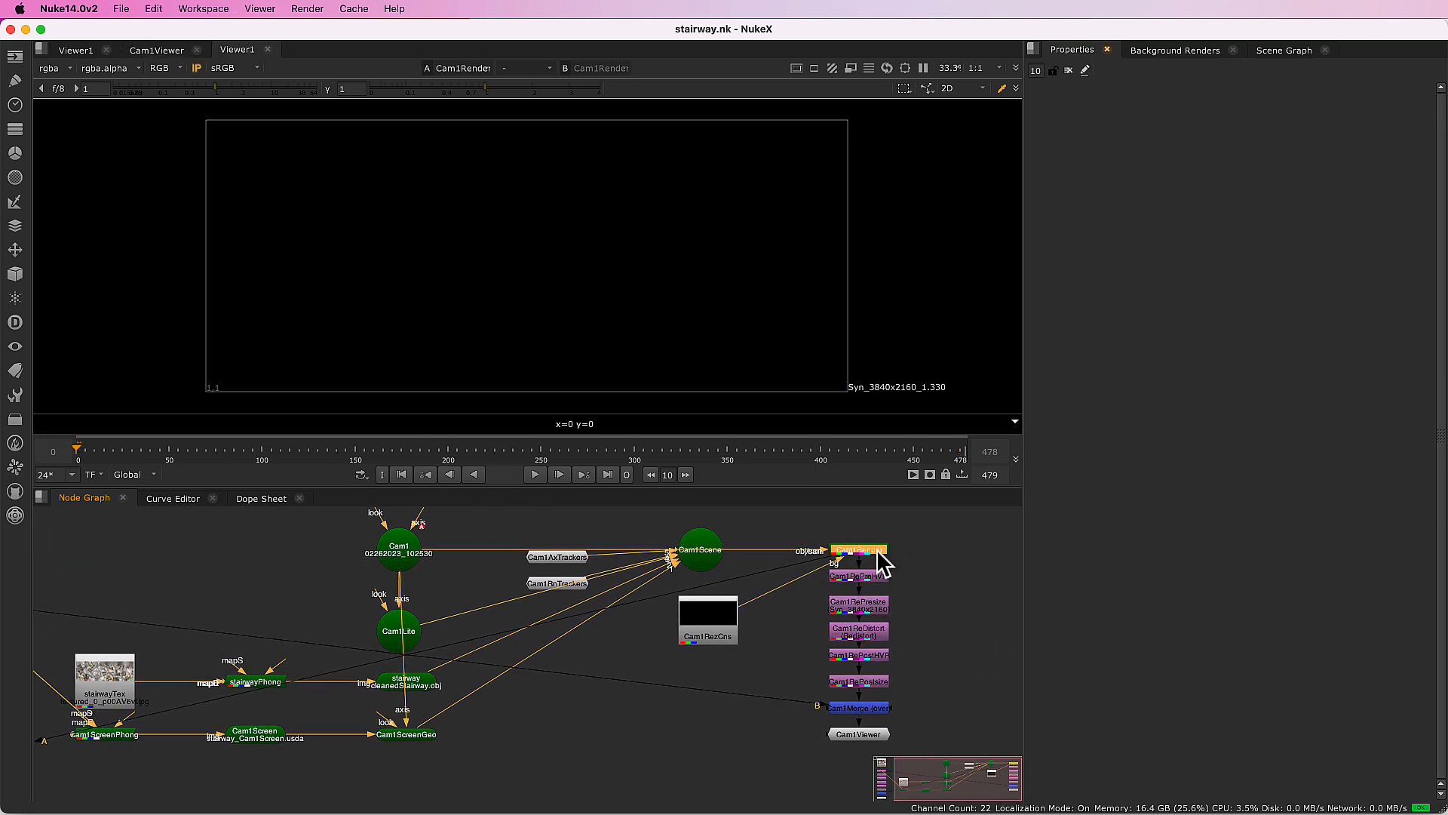
Step: View Cam1Render in Viewer1 with show overscan on and overscan set to 500
left_click(859, 550)
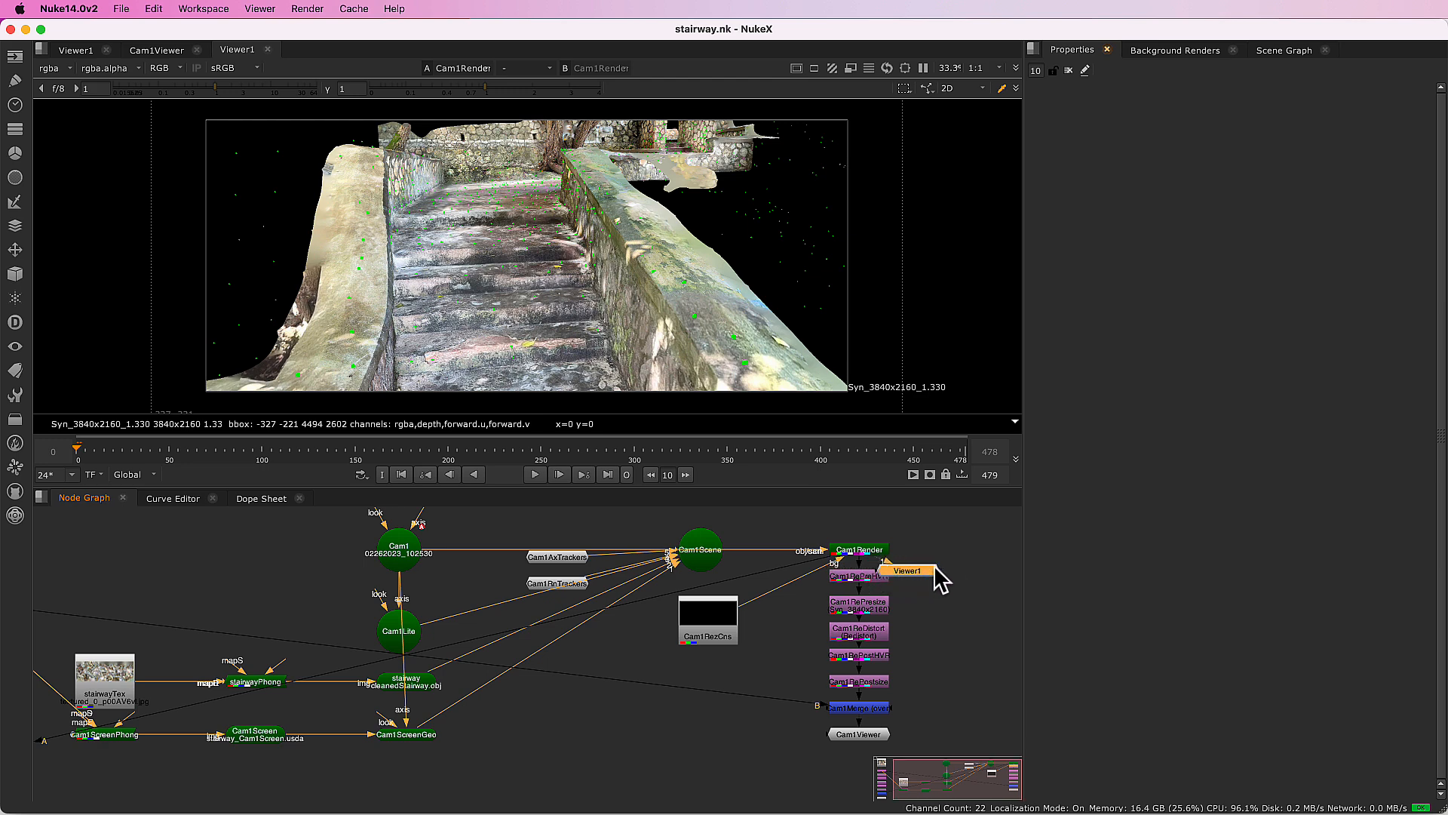
double_click(949, 571)
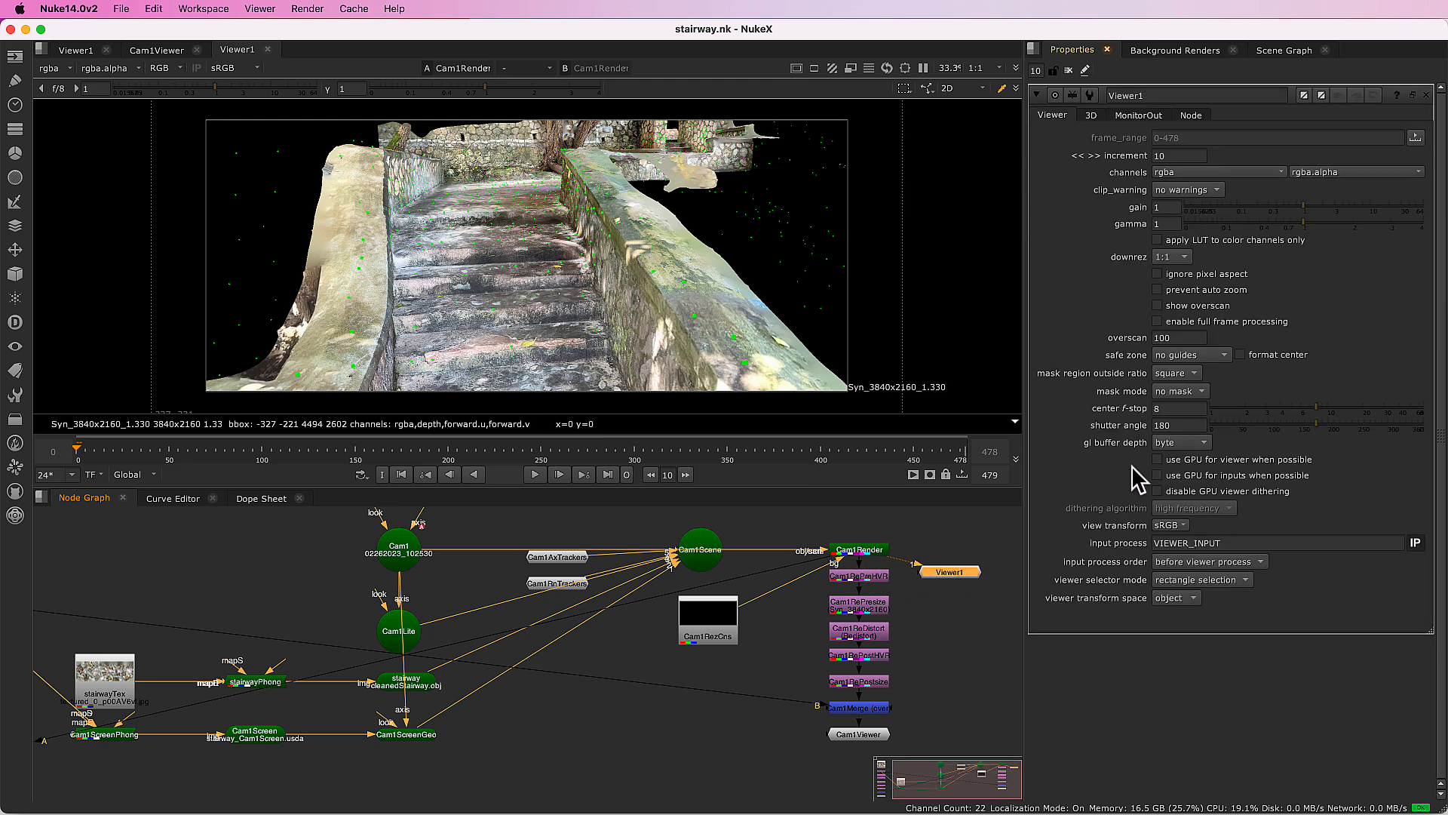
left_click(1158, 306)
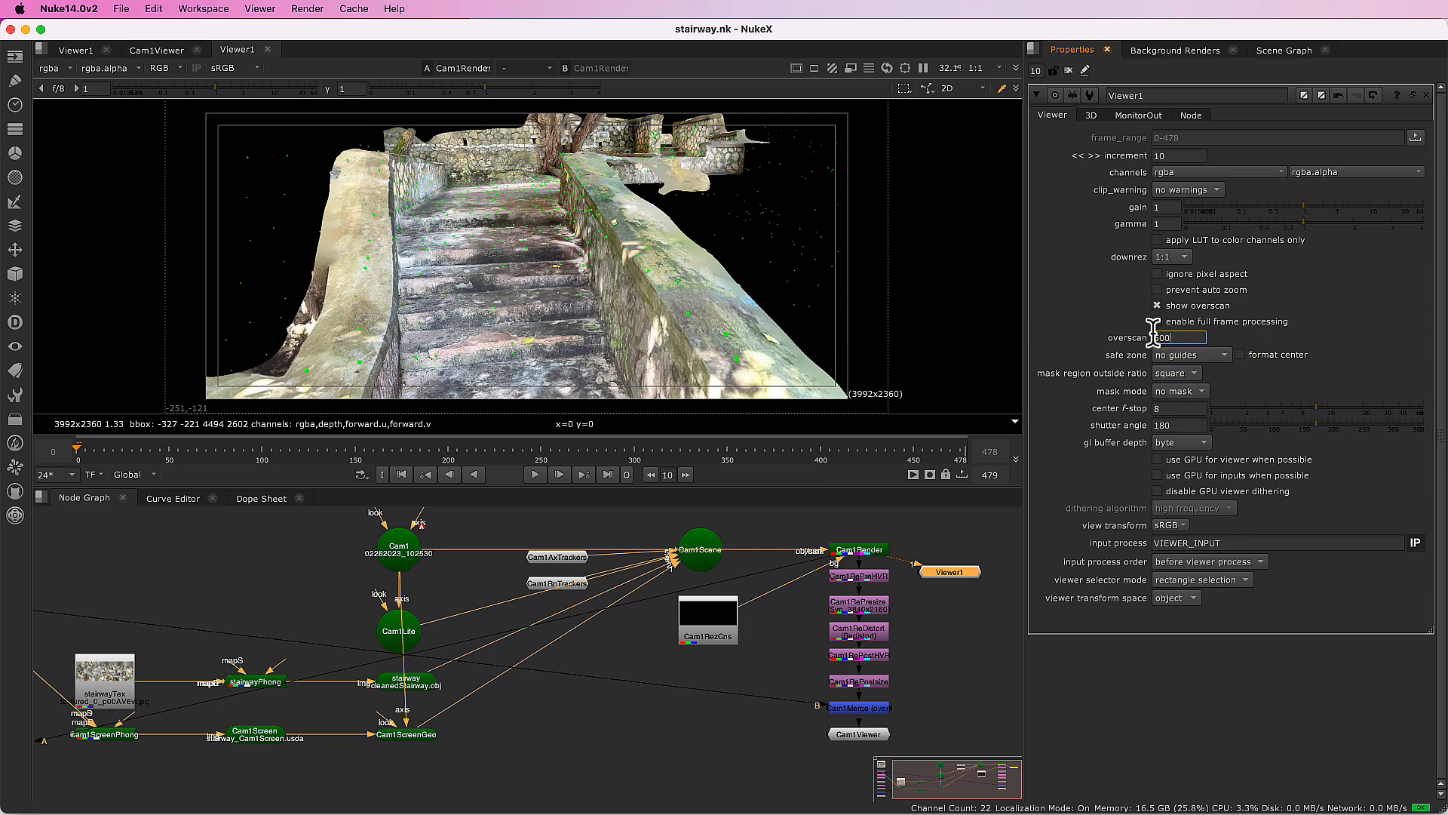
type("500")
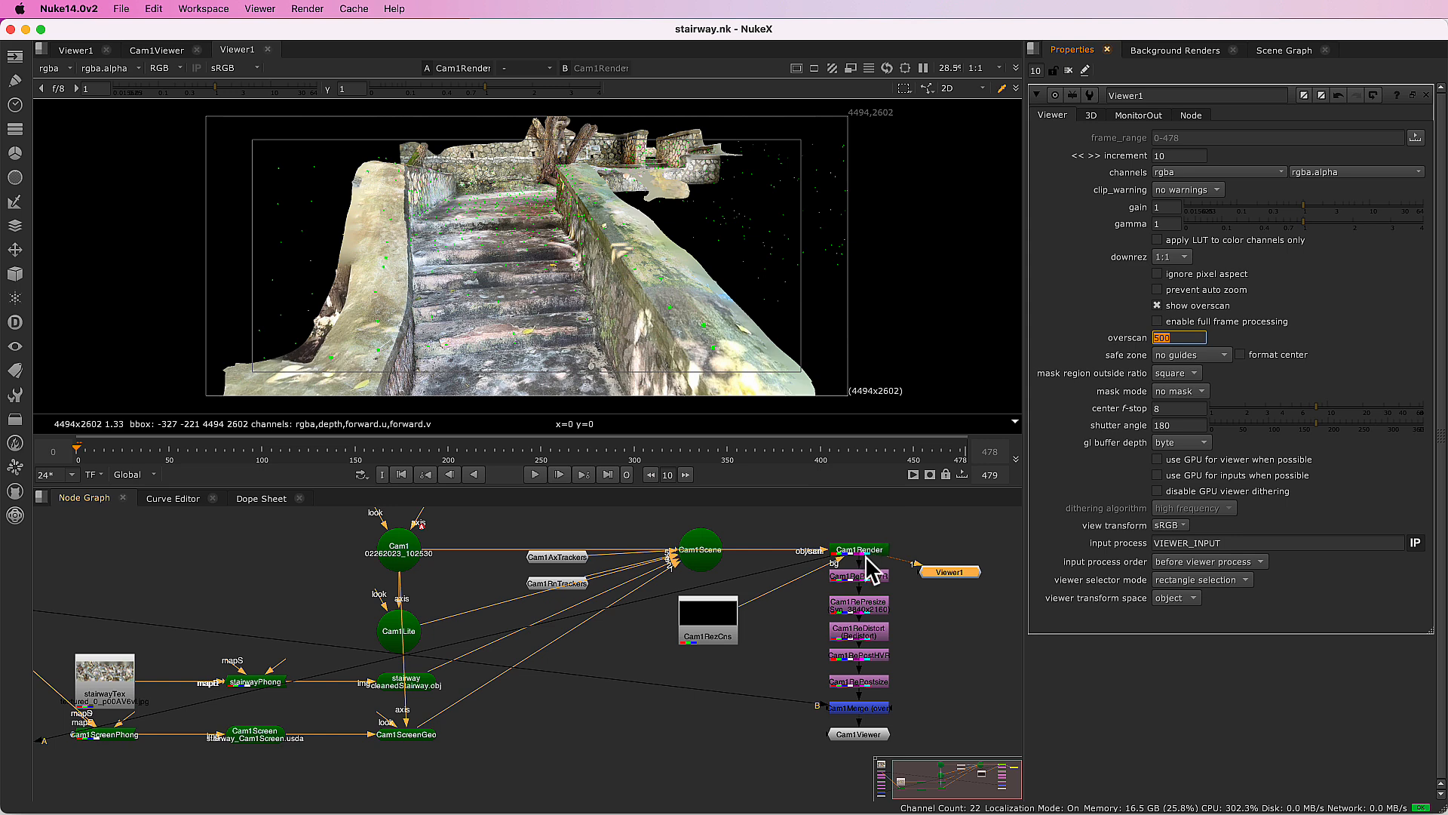
Step: In Cam1Render, zero the overscan, then restore it to 435 by 221
left_click(858, 549)
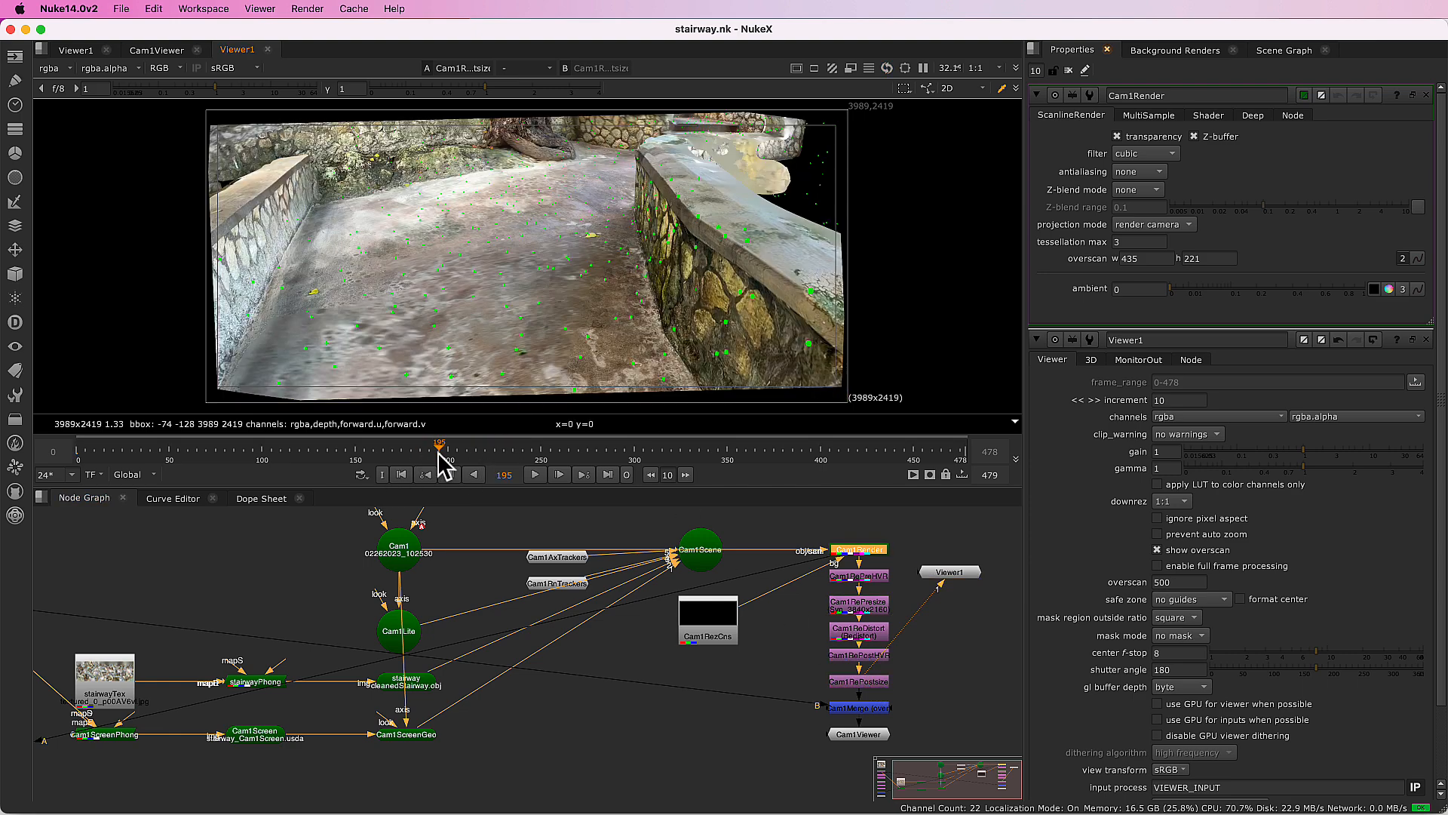
mouse_move(1141, 223)
type("0")
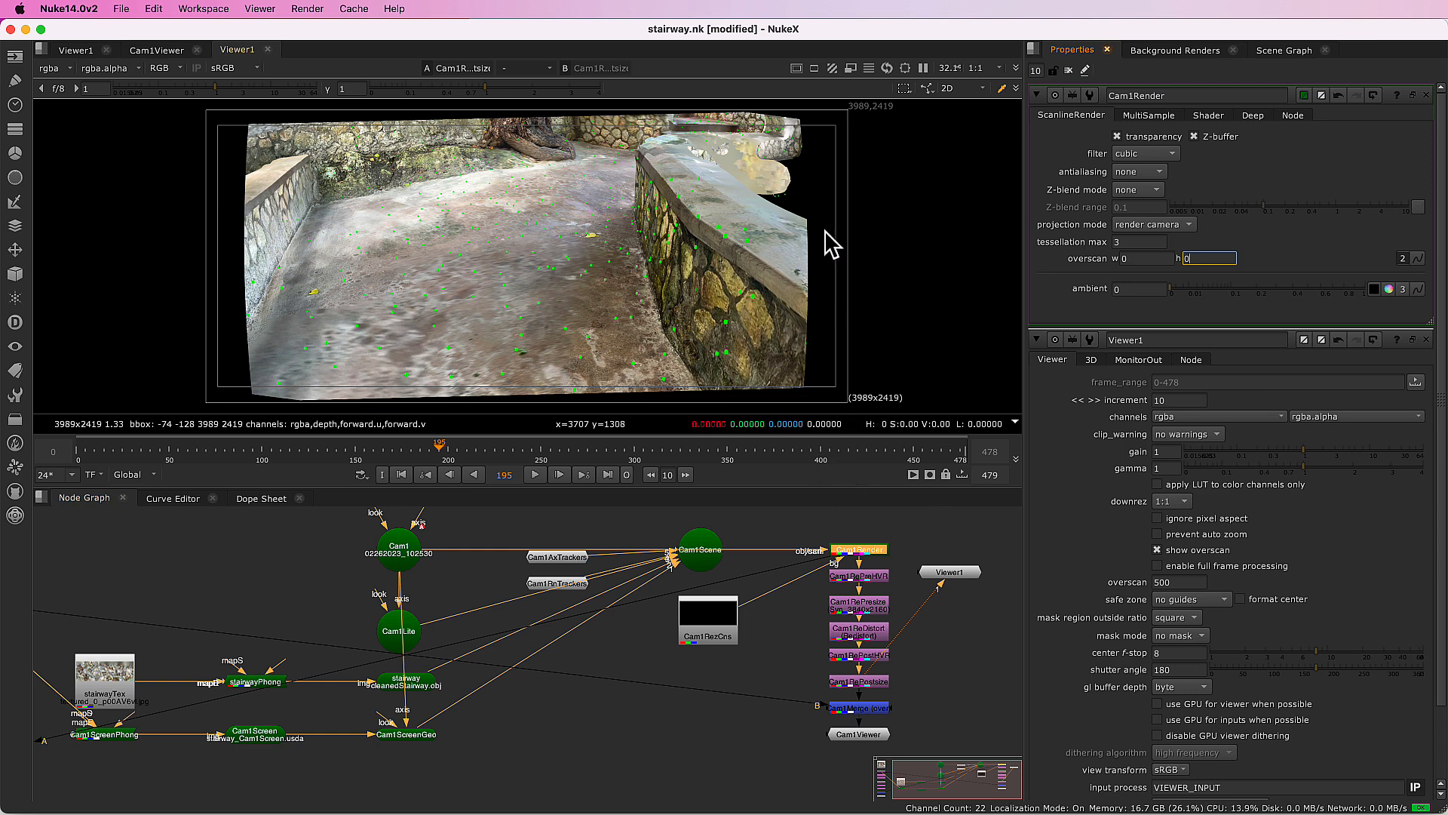
mouse_move(960, 277)
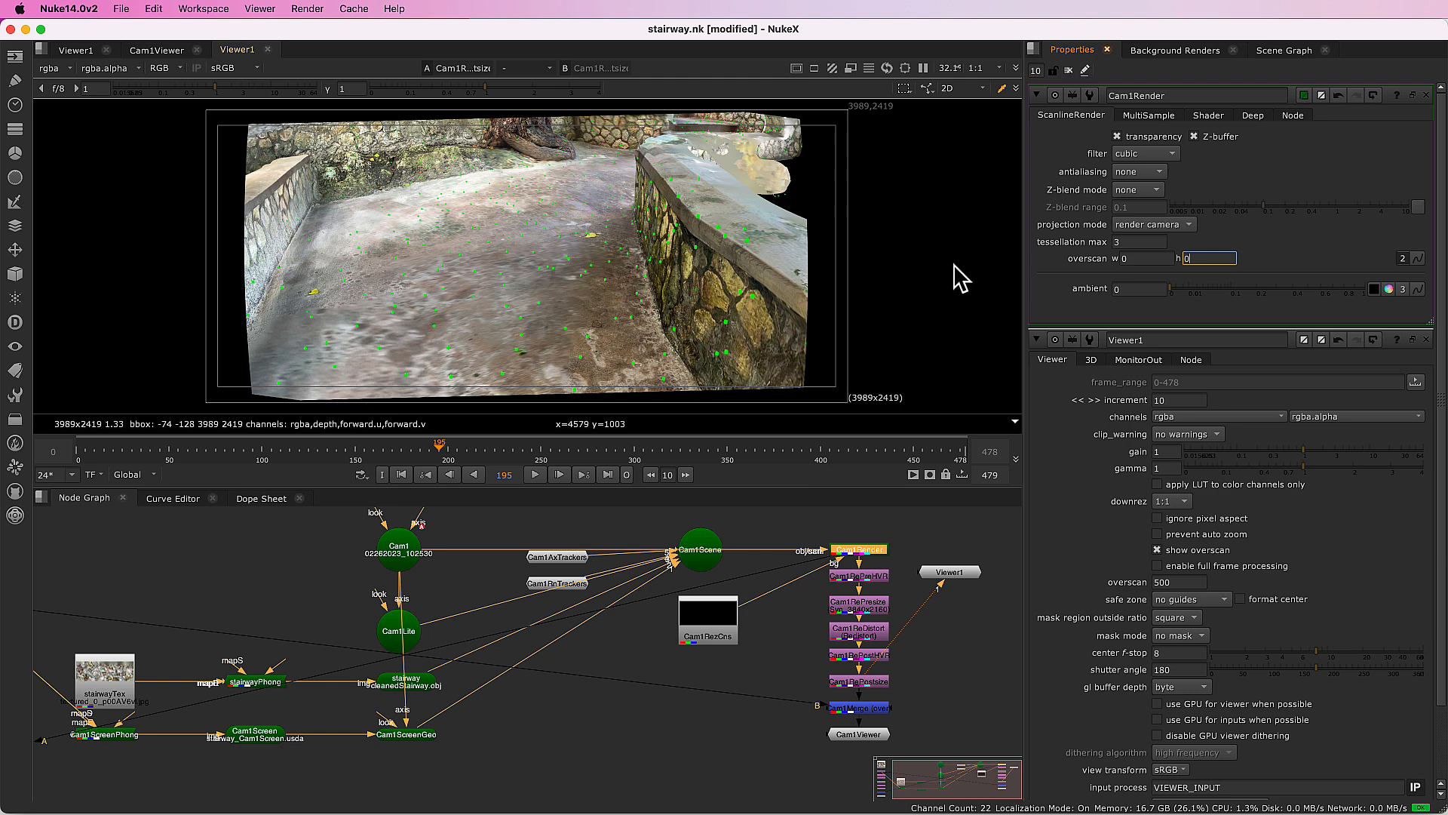
type("221")
left_click(1142, 258)
type("435")
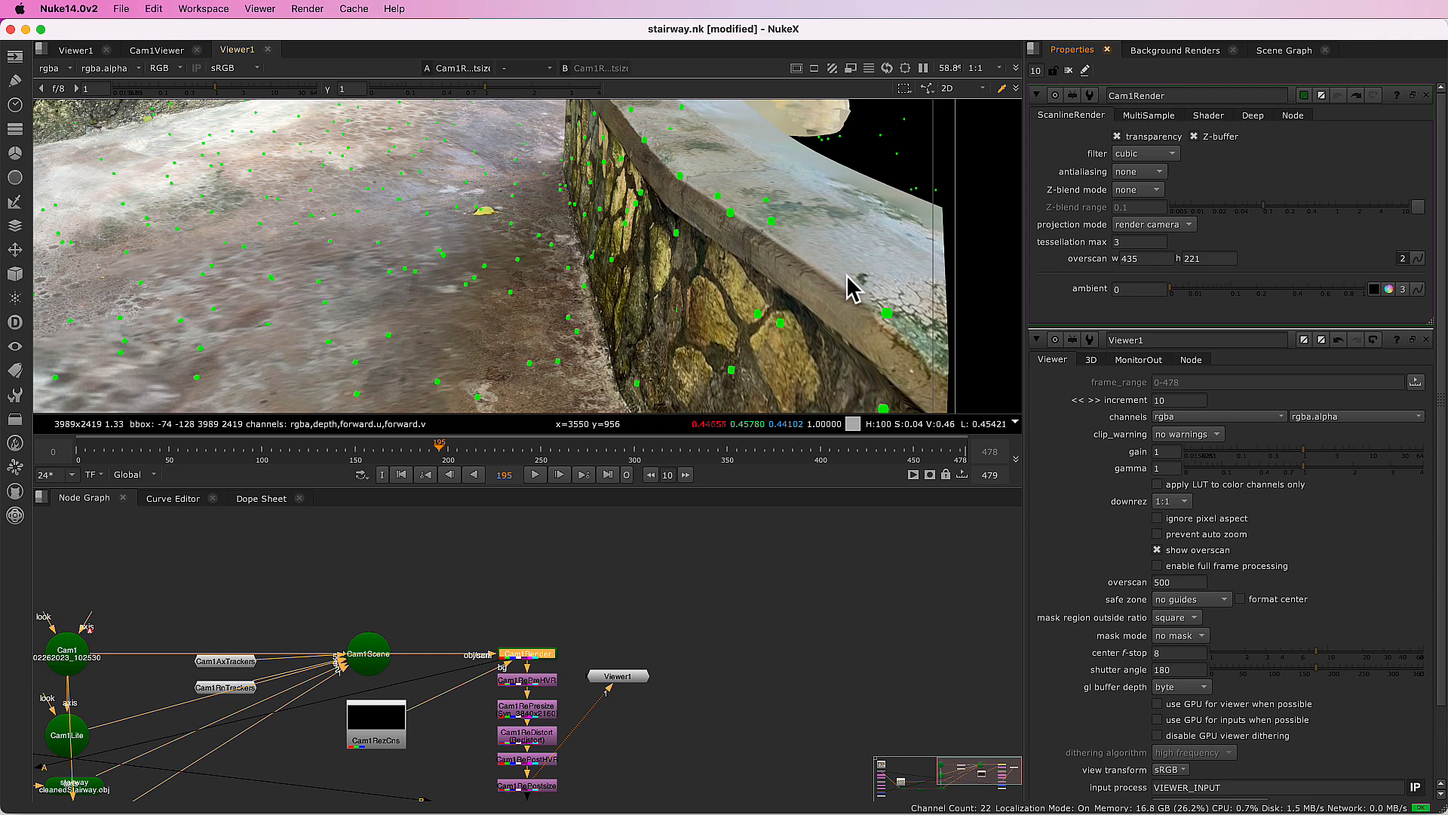
mouse_move(439, 675)
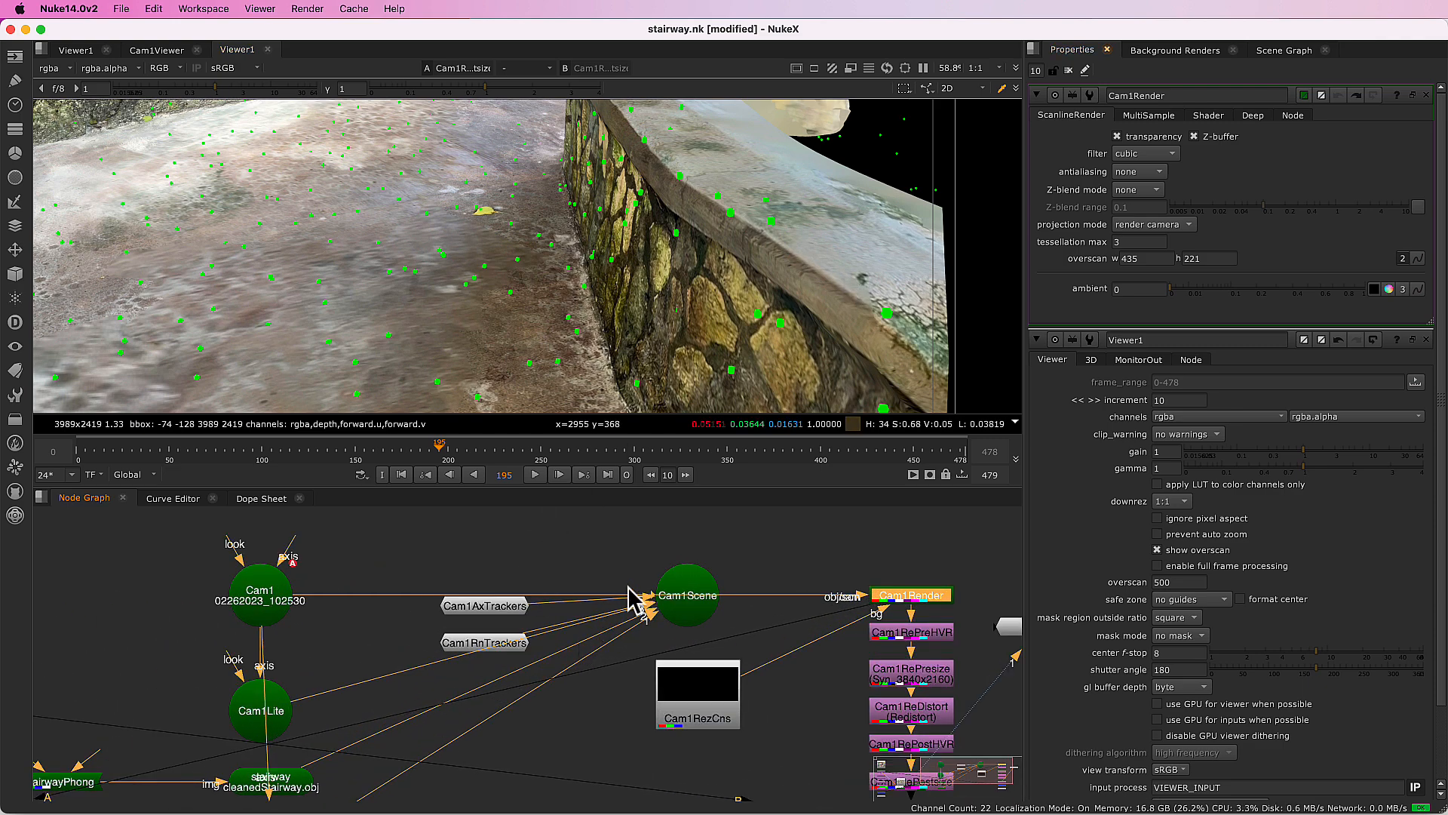
mouse_move(522, 499)
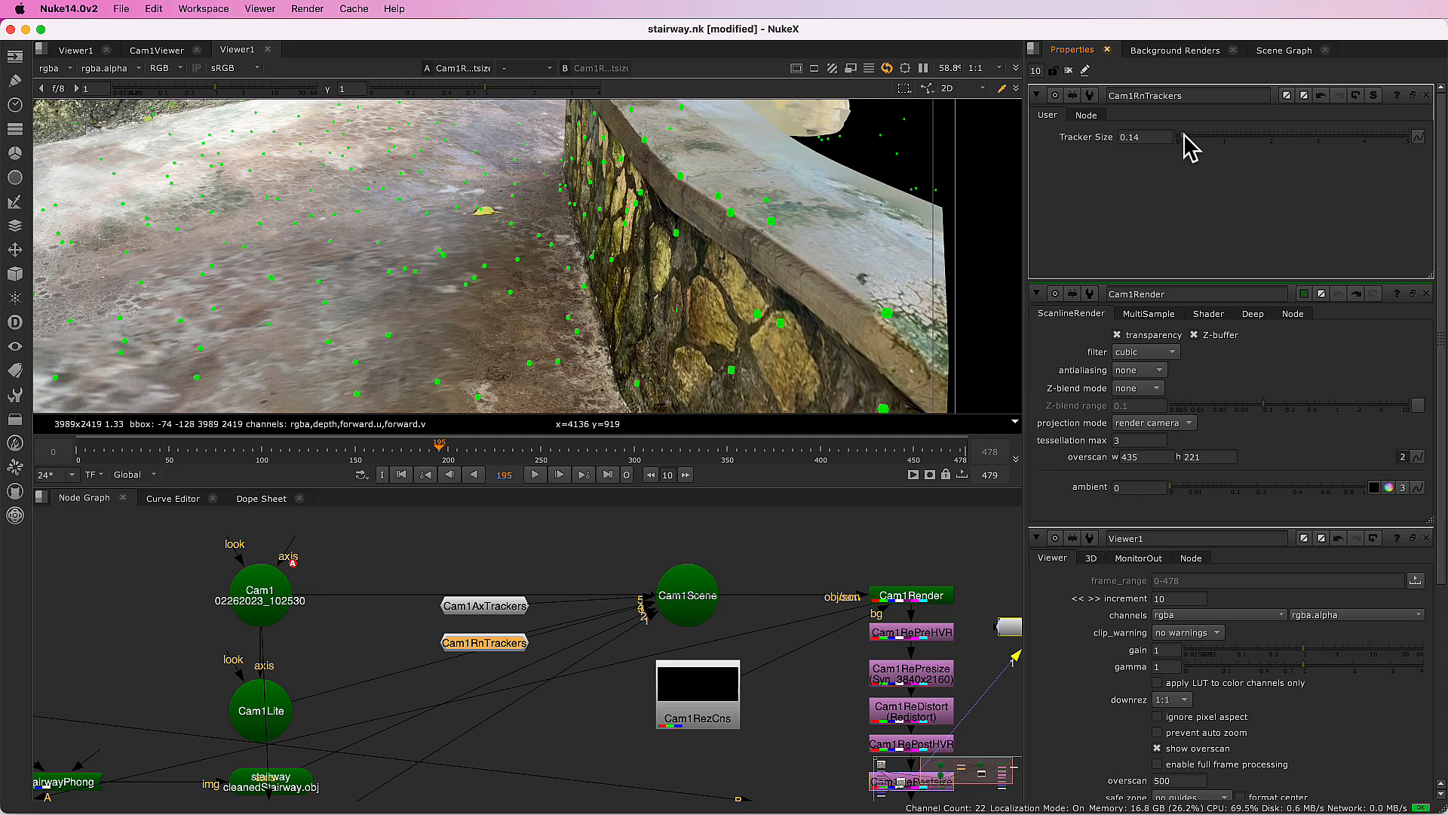
Step: Drag the Cam1RnTrackers Tracker Size slider down to 0.1
left_click_drag(1159, 136, 1182, 137)
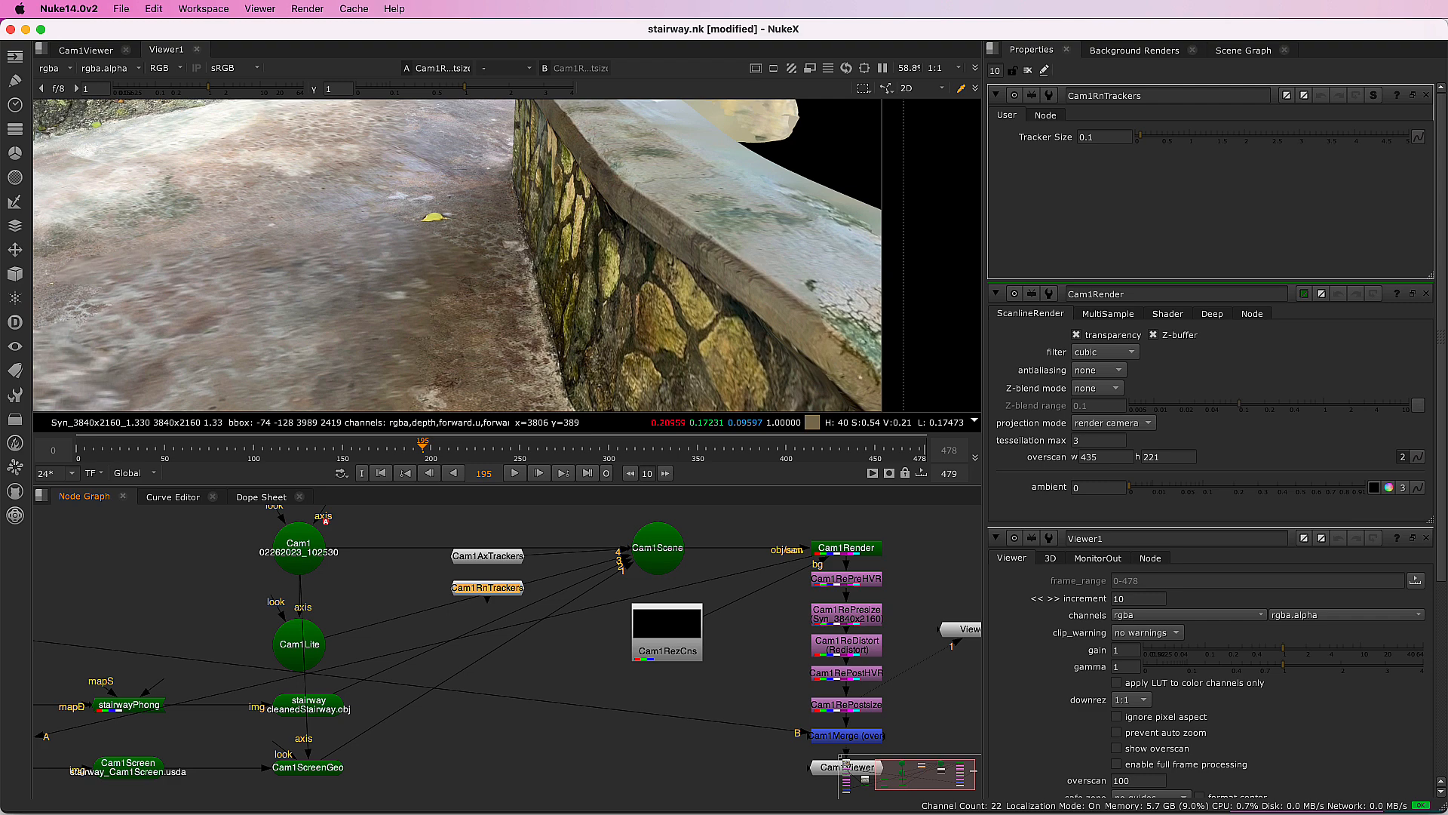
mouse_move(931, 101)
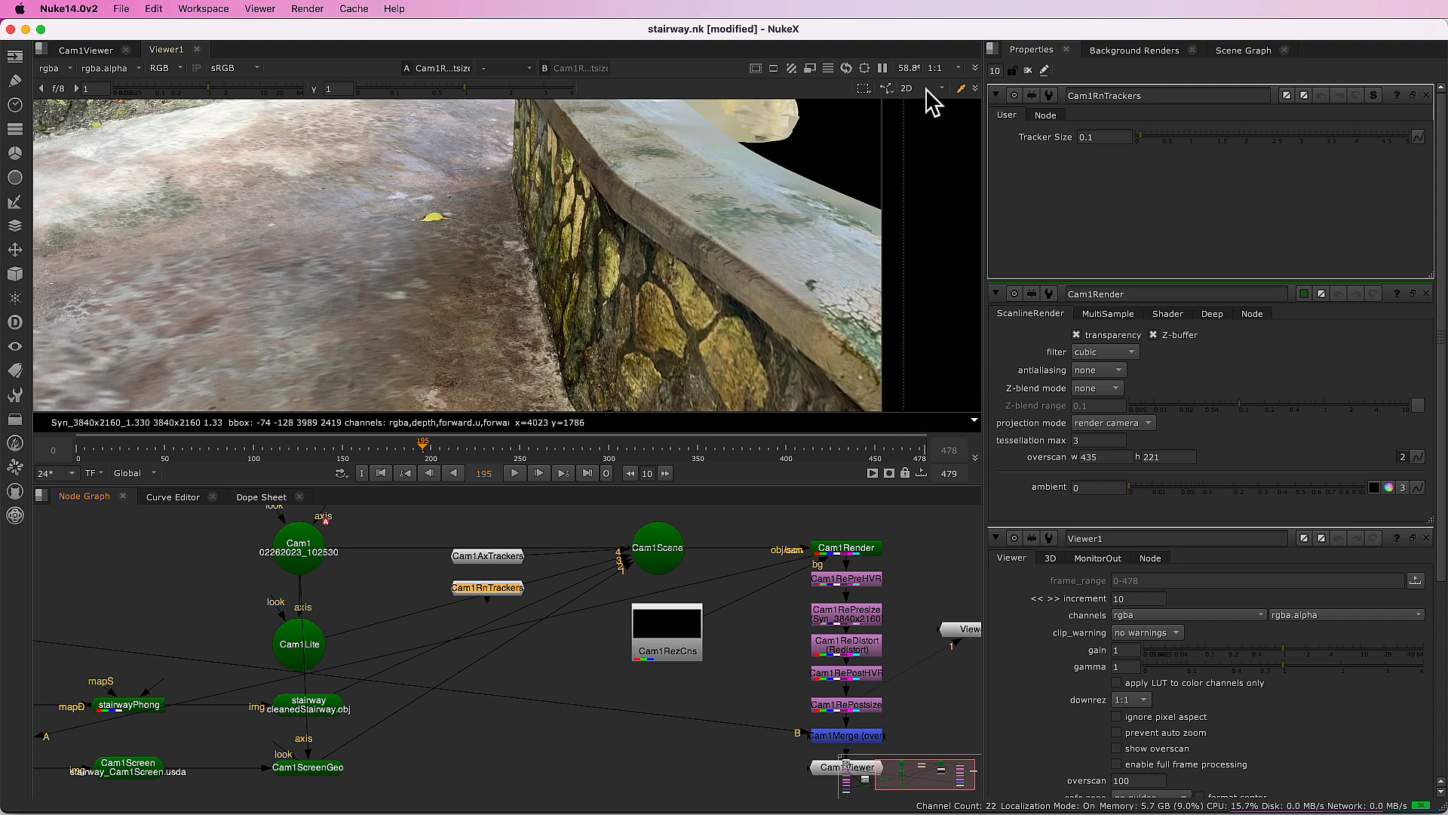
Step: Switch the viewer to 3D through Cam1 and open the stairway ReadGeo properties
left_click(909, 88)
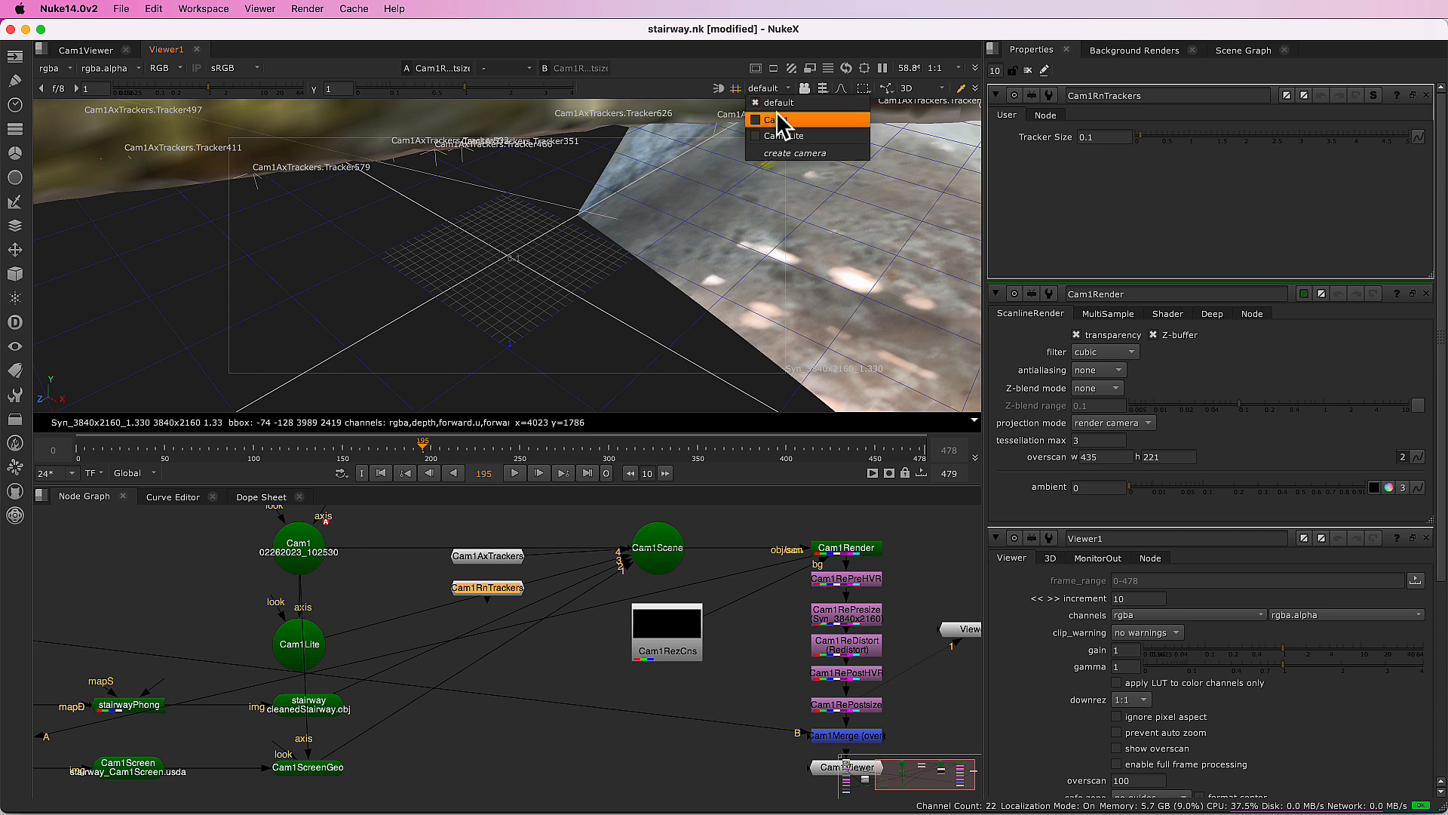
left_click(770, 119)
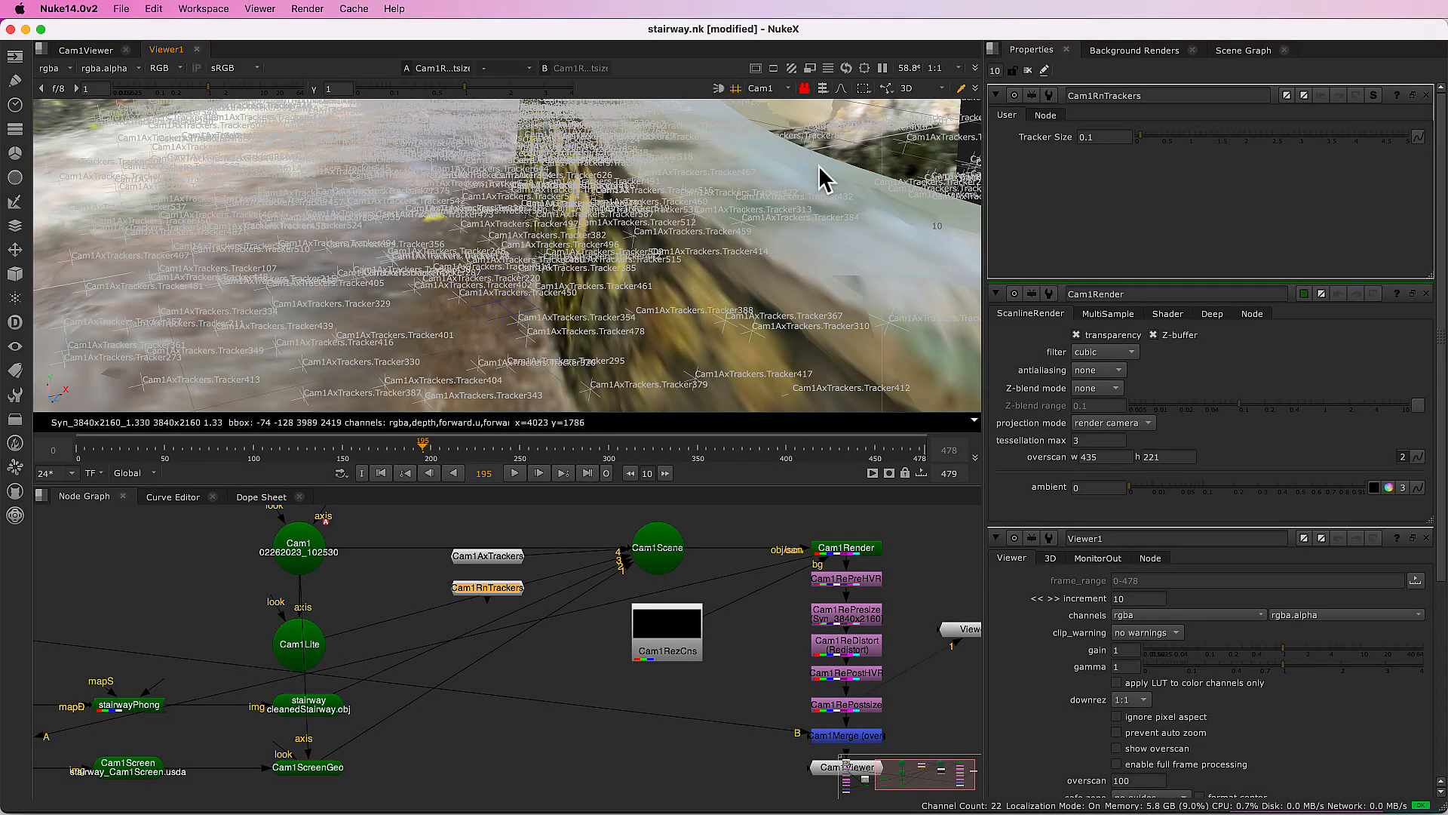
mouse_move(626, 501)
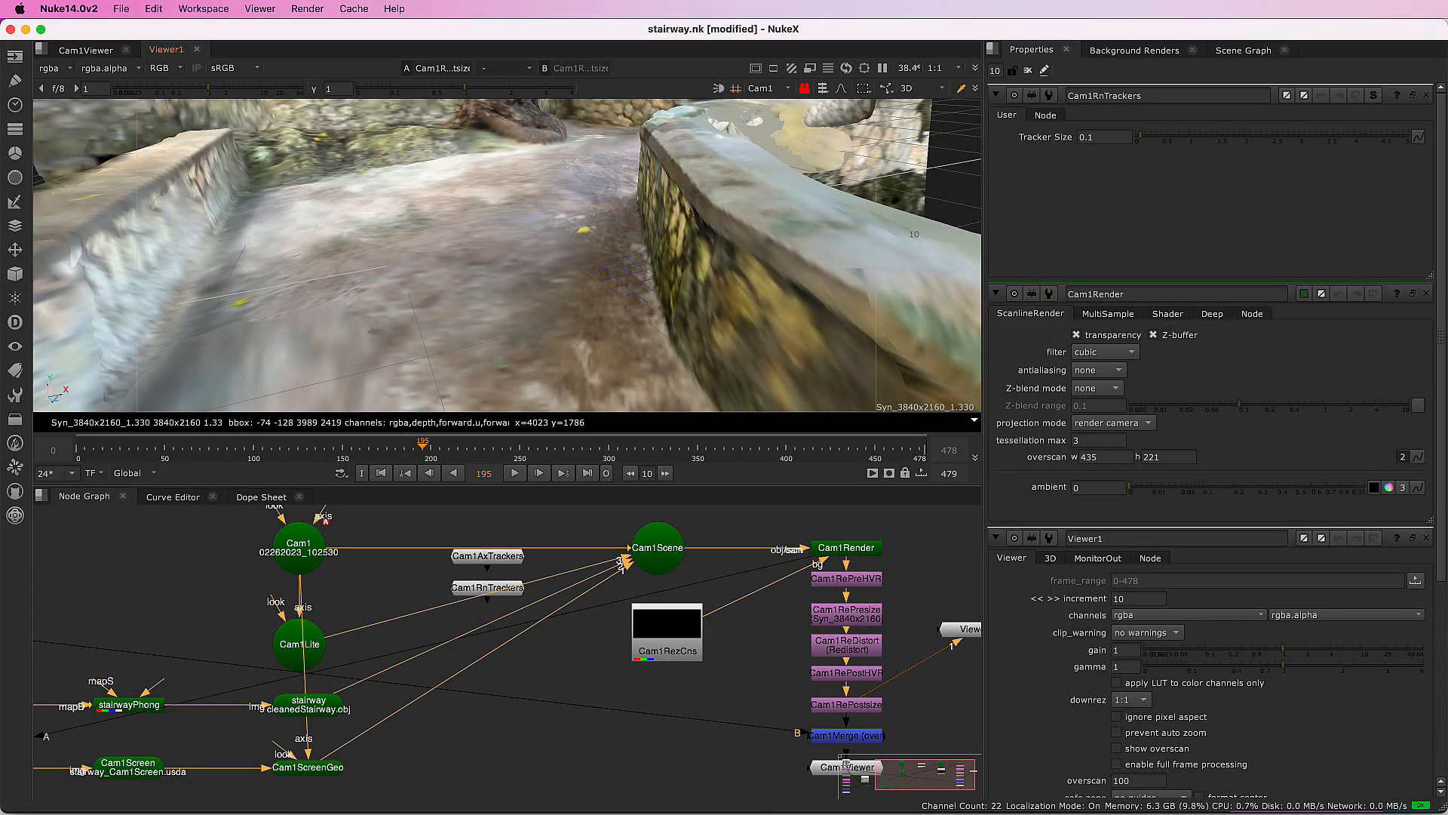
left_click(307, 708)
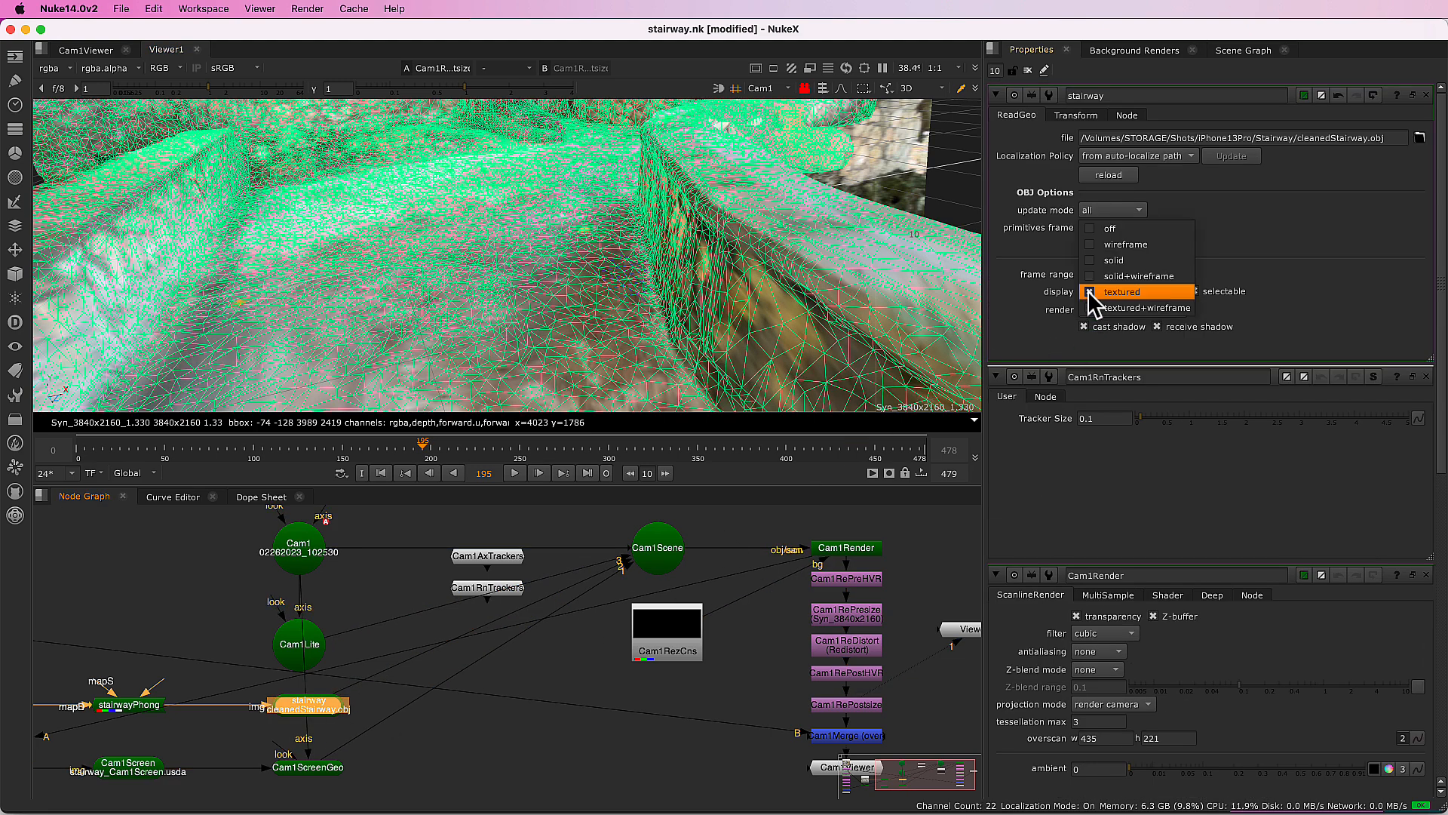
Step: Set the stairway ReadGeo display to wireframe and select the Cam1Screen node
left_click(1120, 291)
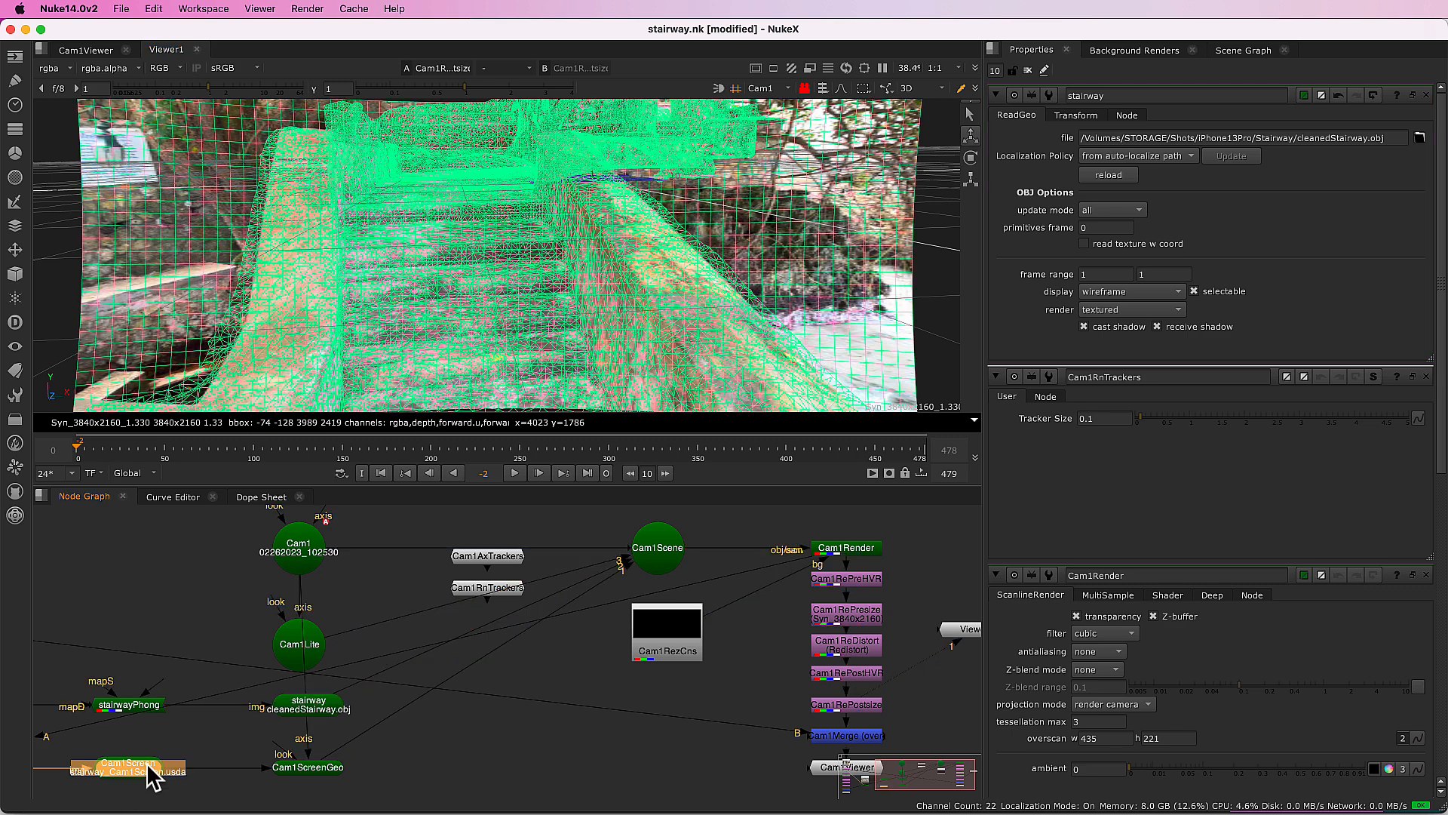
left_click(130, 766)
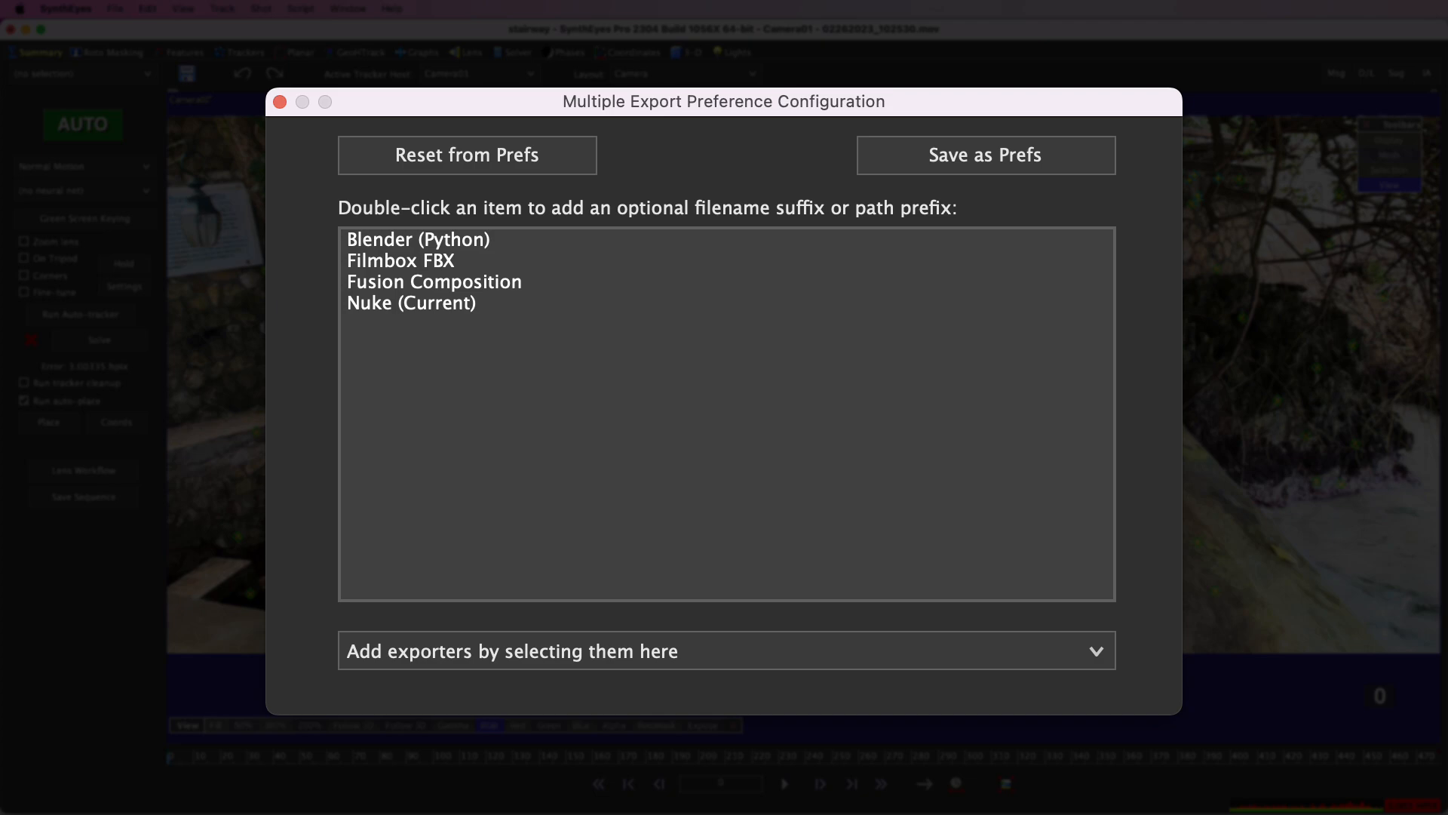
Step: Close the Multiple Export Preference Configuration dialog after reviewing its exporter list
left_click(280, 101)
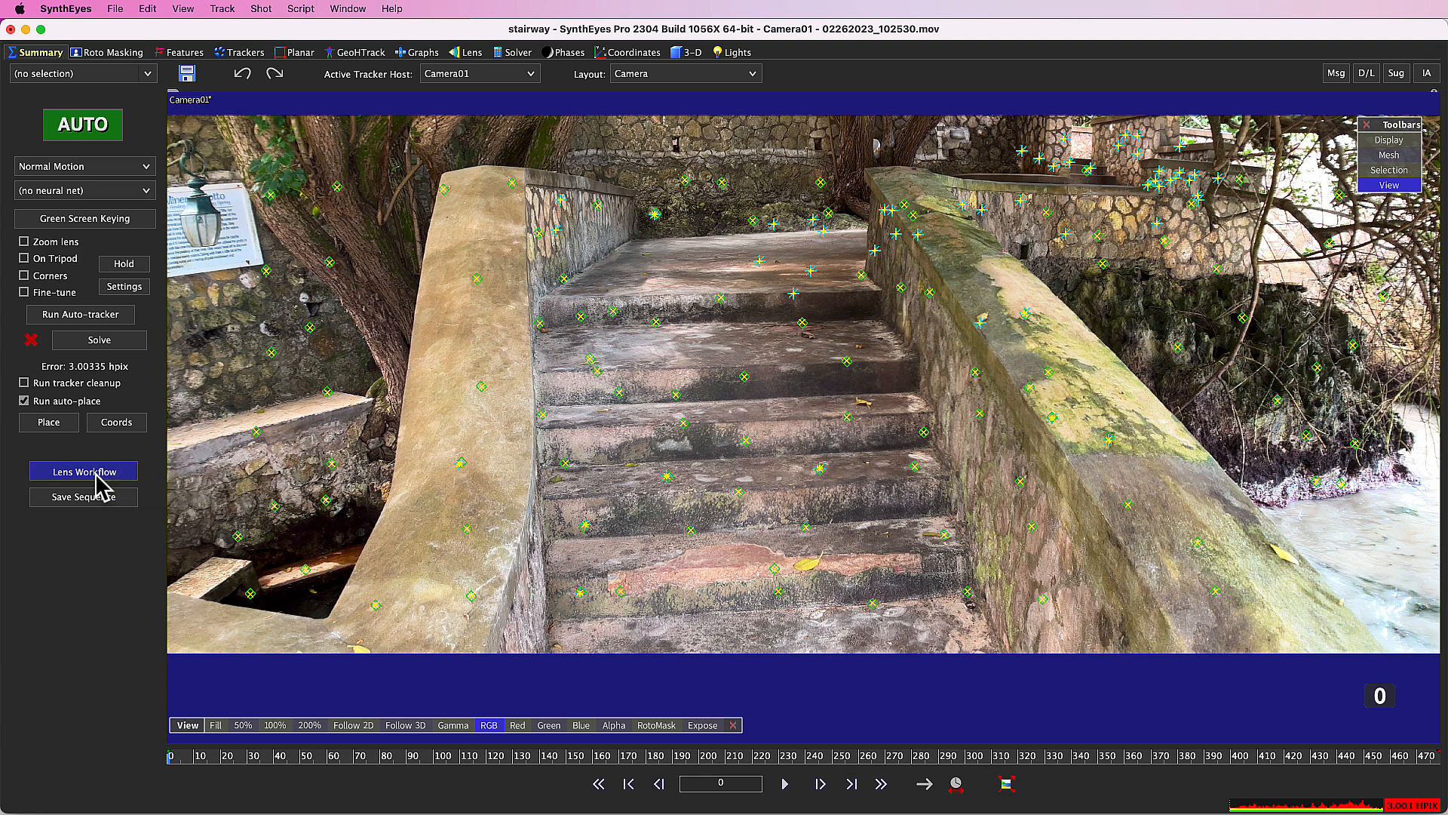
Step: Open Advanced Lens Workflow from the Summary panel with Undistorted(1) selected
left_click(82, 469)
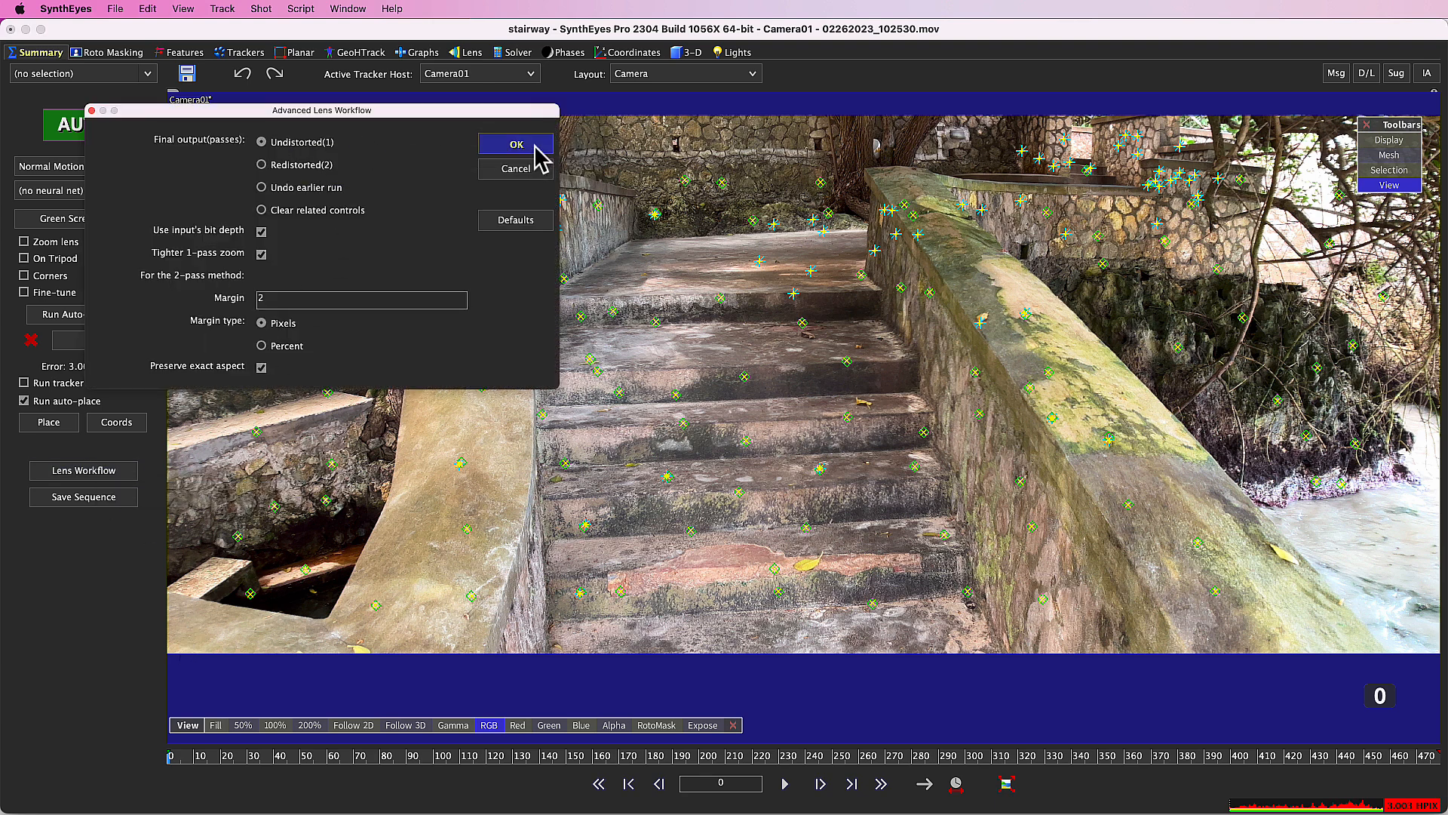
mouse_move(436, 794)
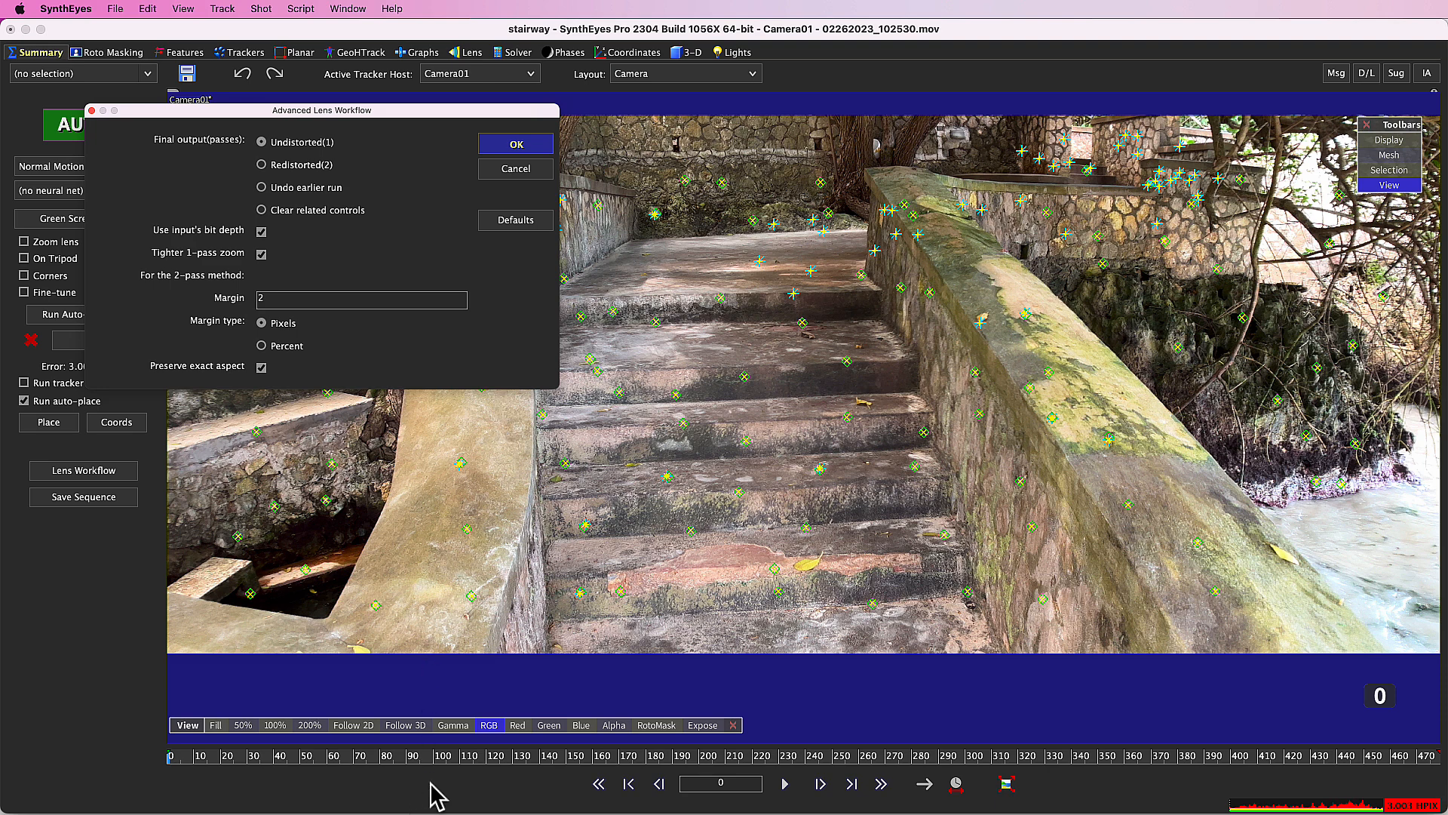
left_click(515, 144)
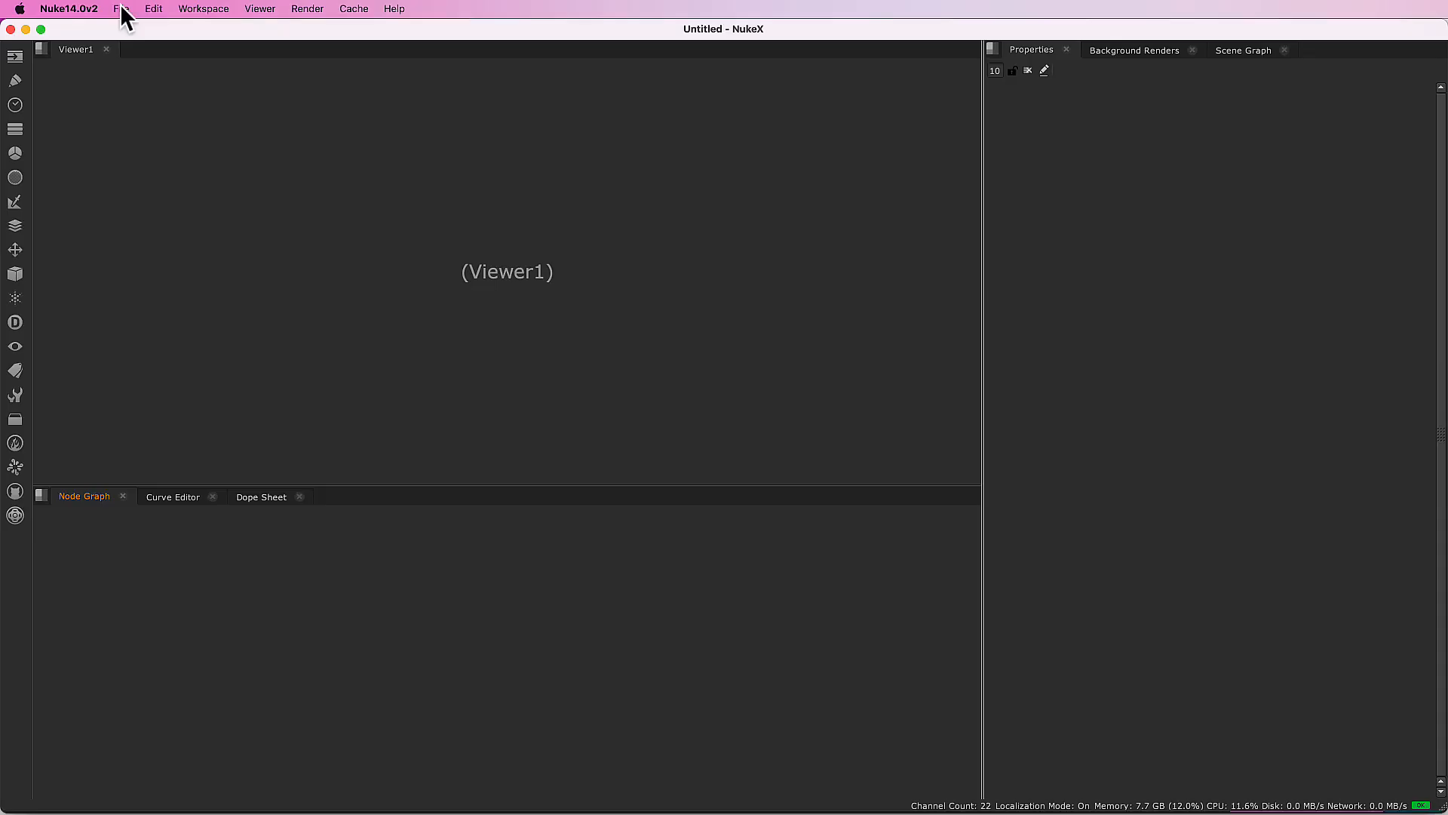
Step: Load the exported stairway.nk script from the Stairway folder into NukeX
left_click(120, 8)
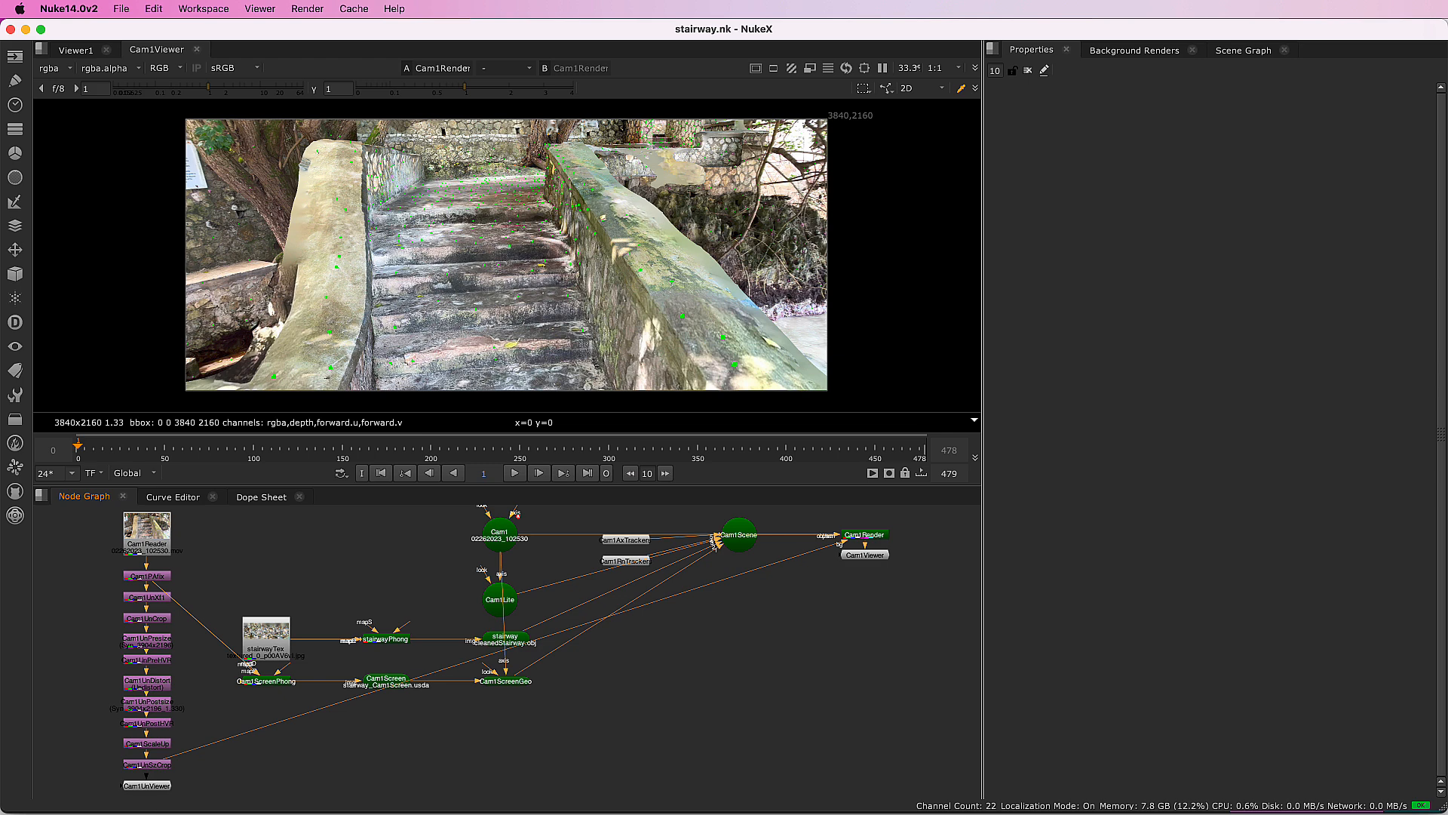
Step: Inspect the stairway ReadGeo node's display options, then return to SynthEyes
left_click(504, 639)
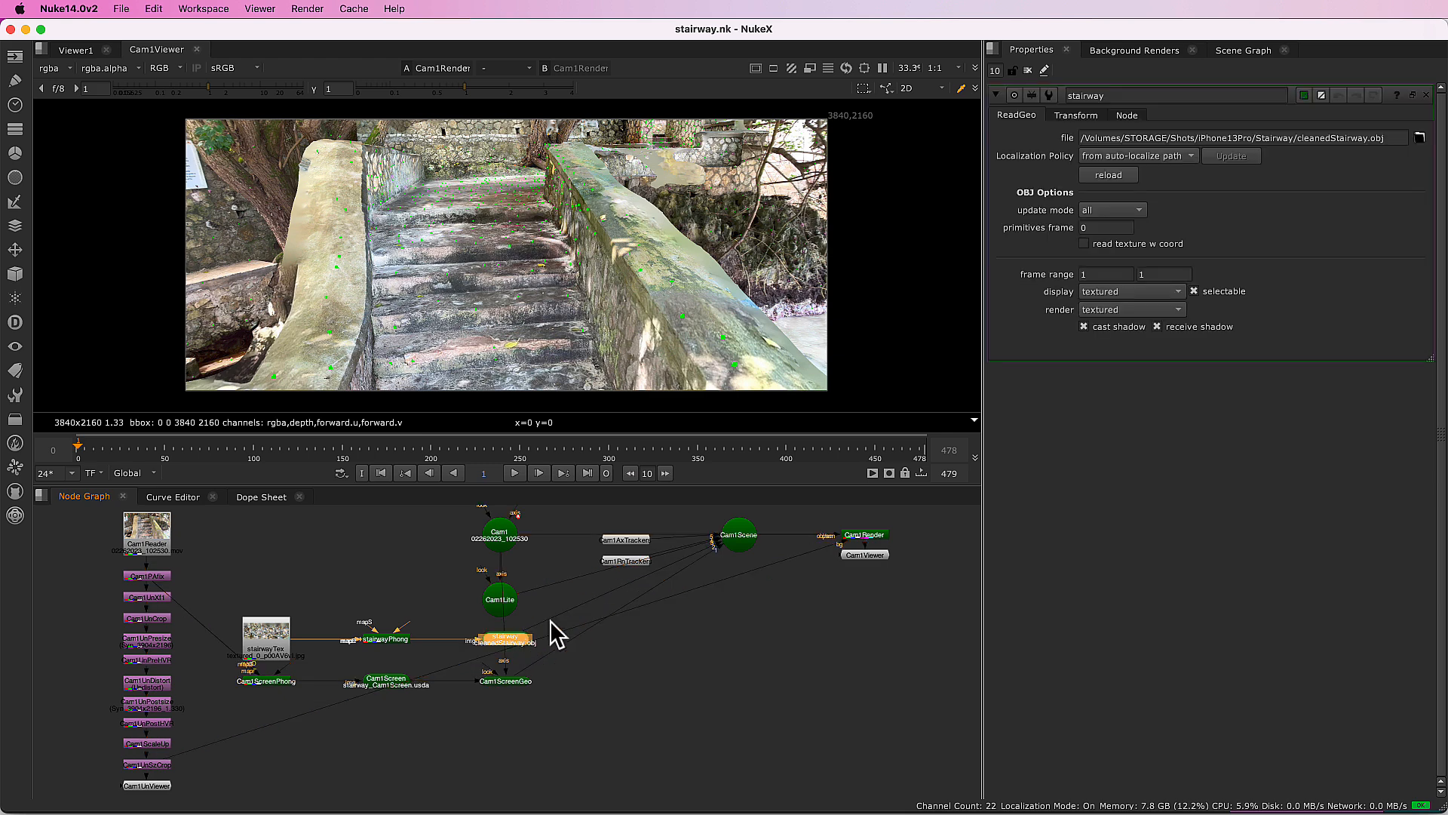
left_click(1131, 291)
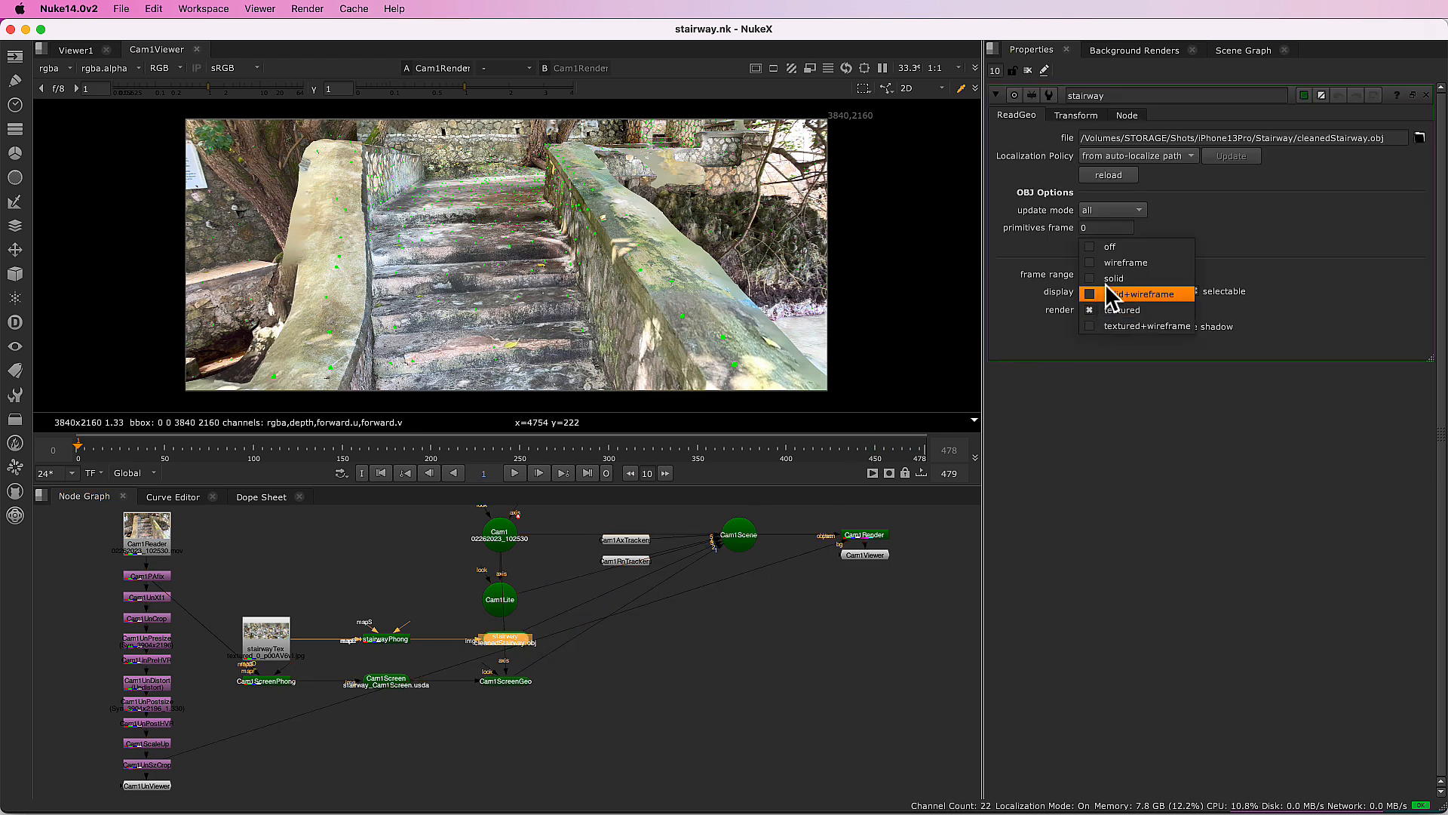
left_click(1148, 293)
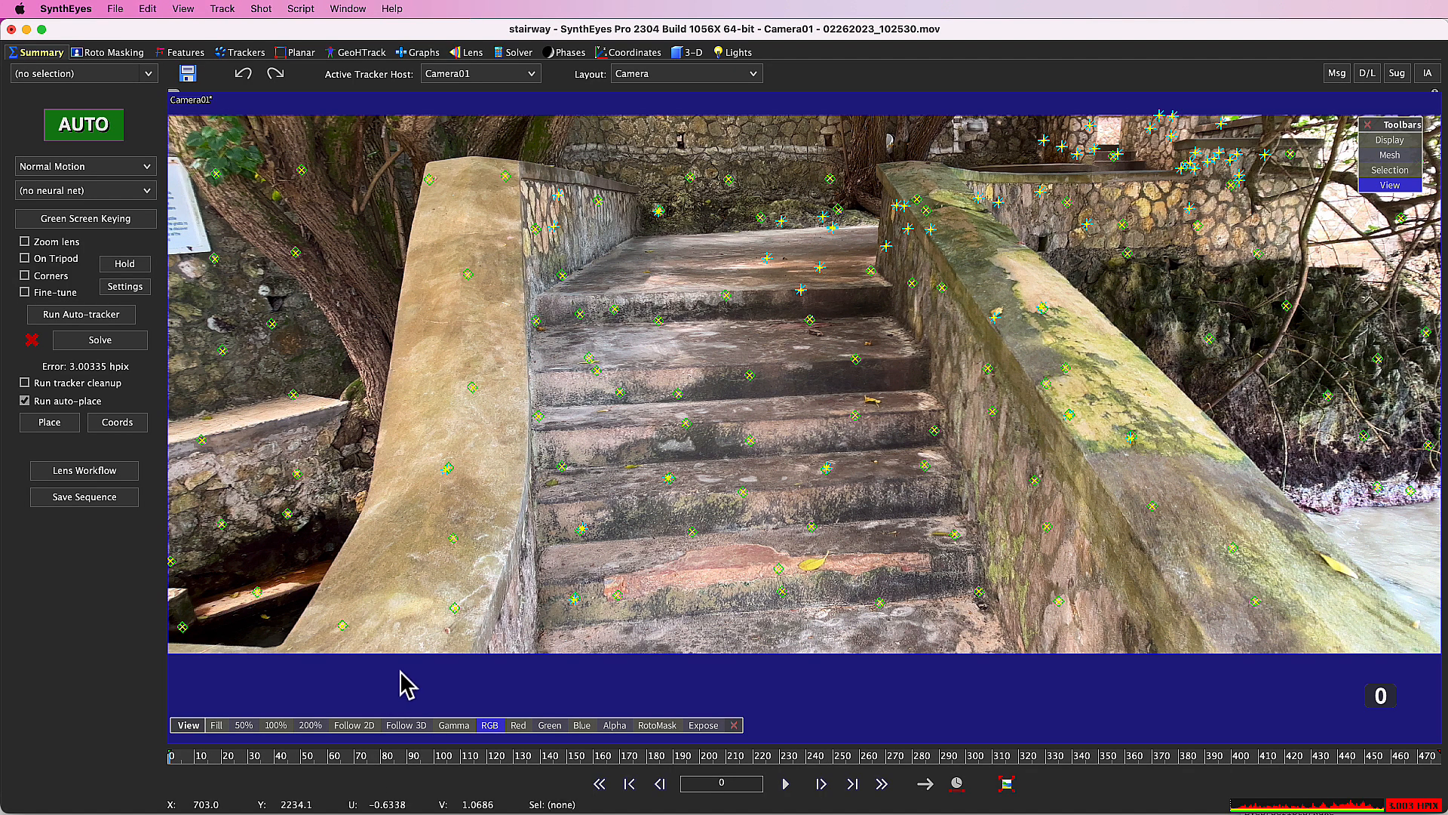
Step: Undo the last change and set the lens workflow to Redistorted(2)
left_click(242, 74)
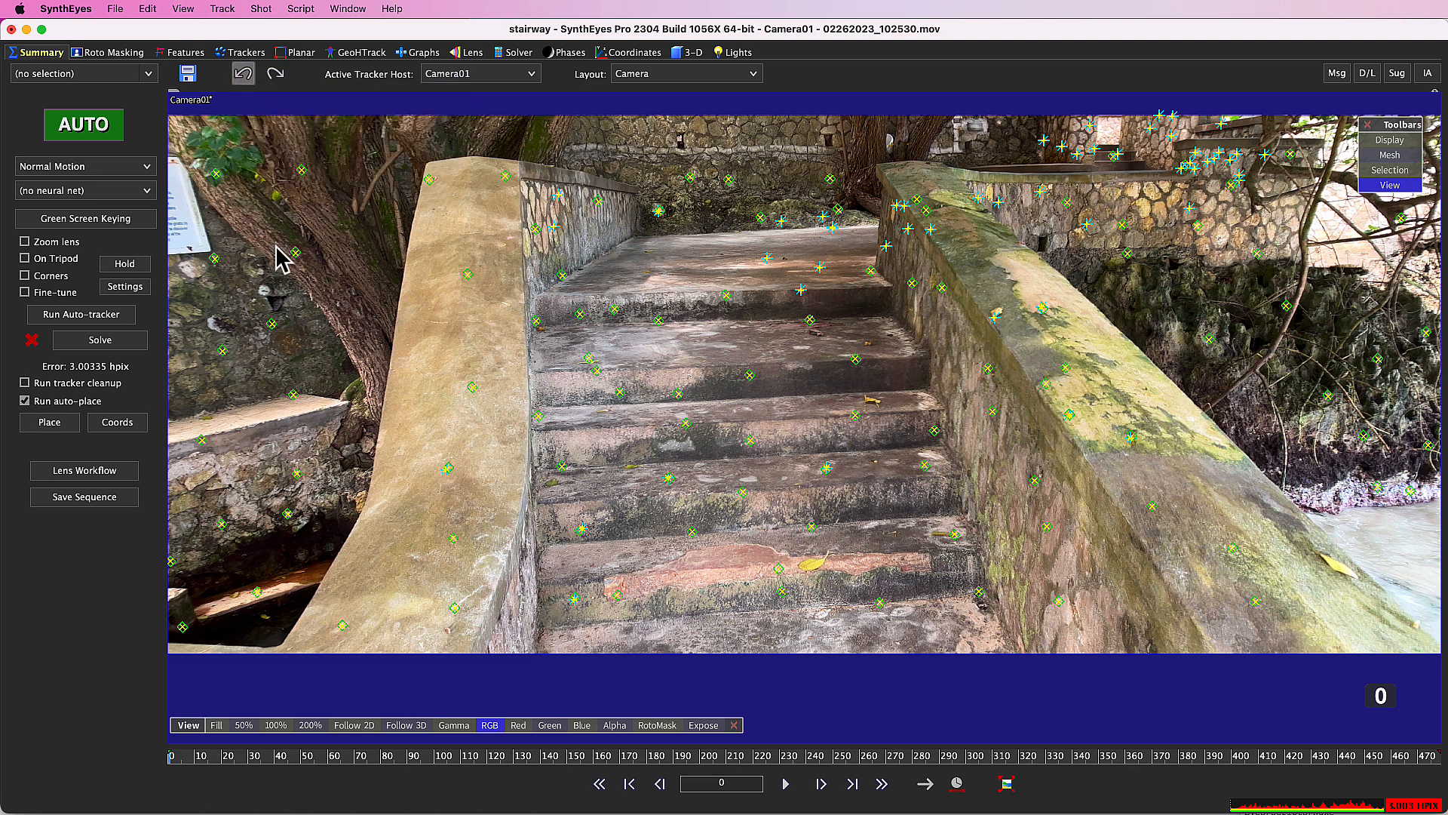
mouse_move(88, 481)
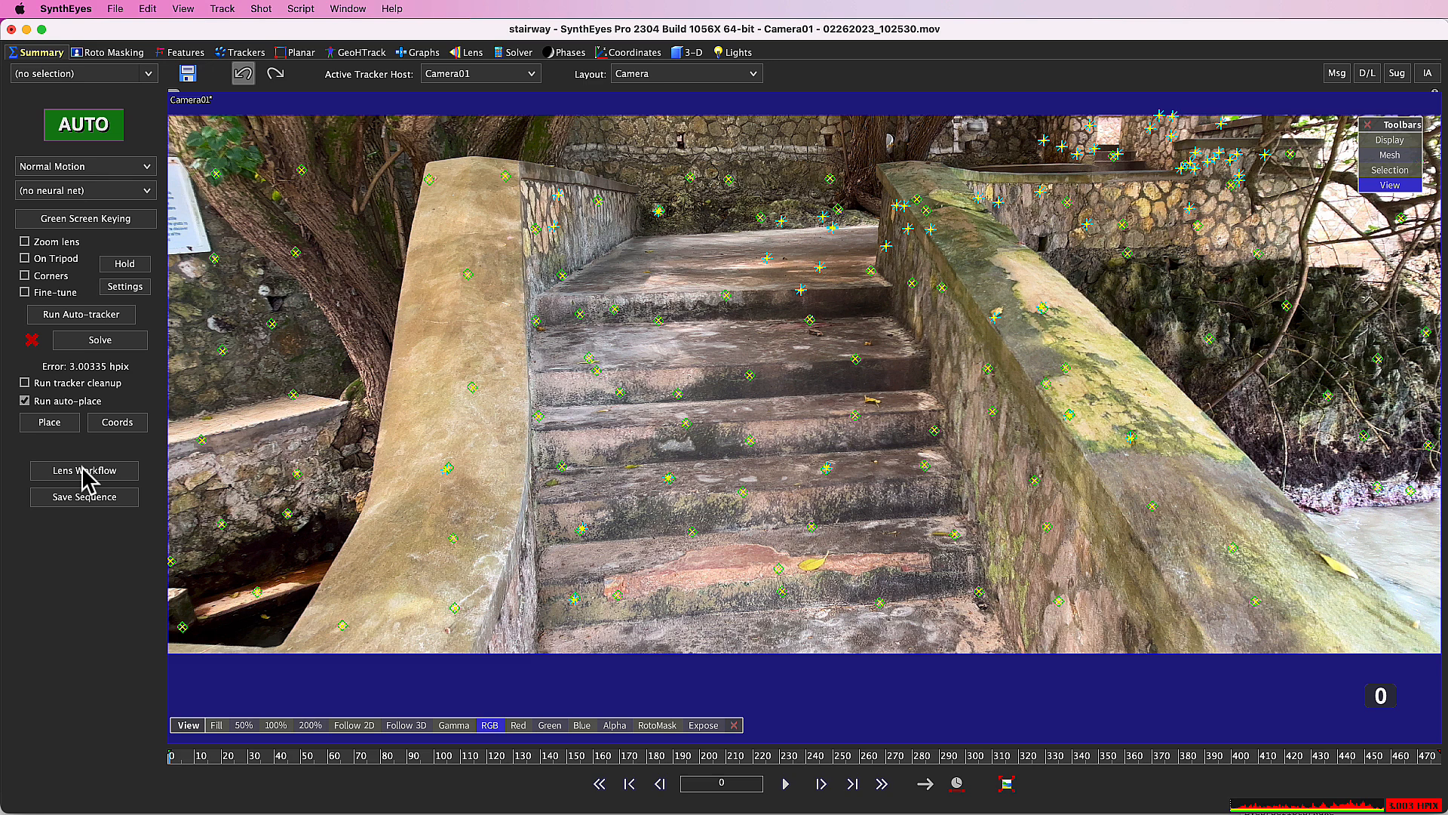
left_click(83, 470)
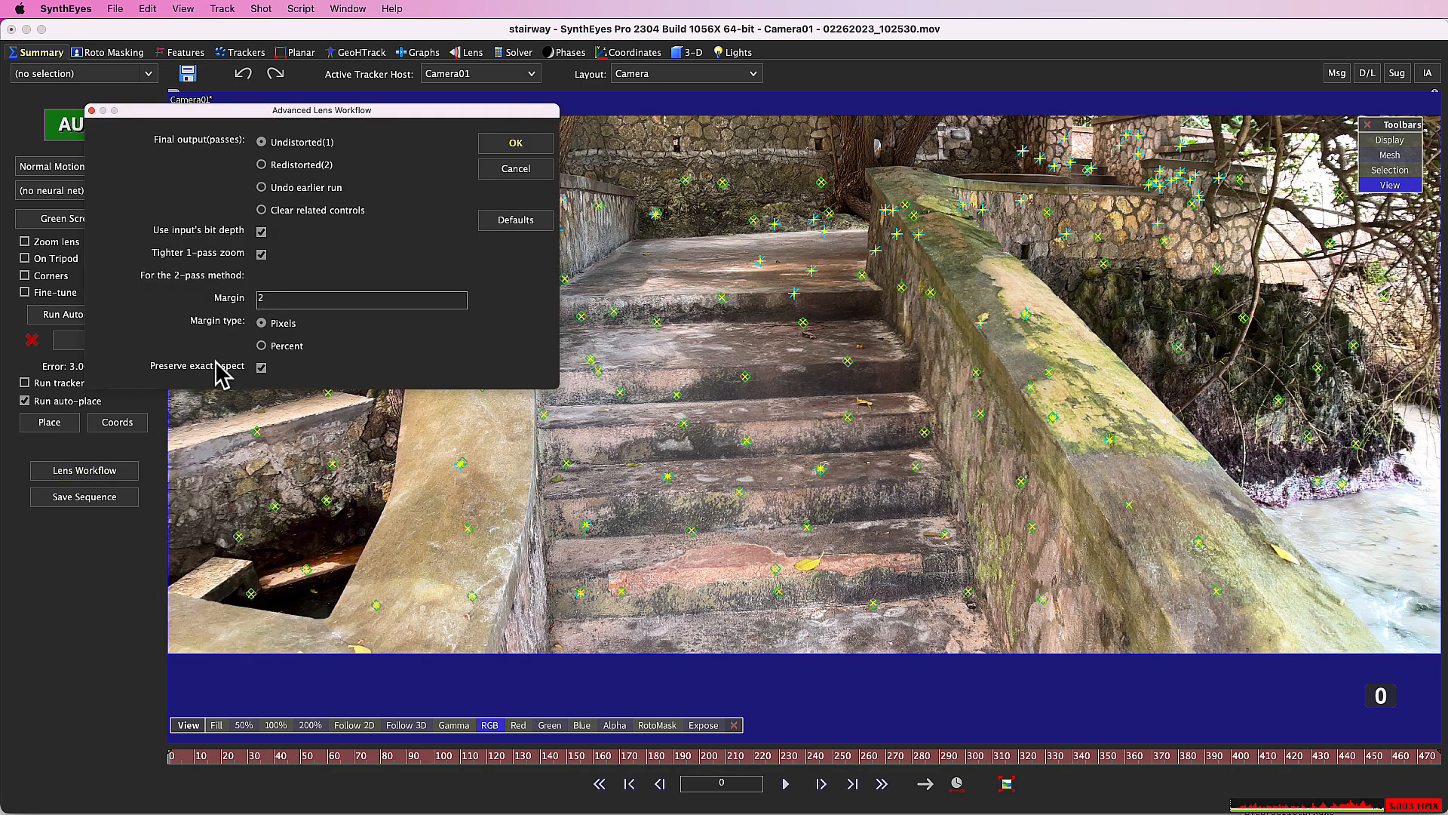
left_click(262, 164)
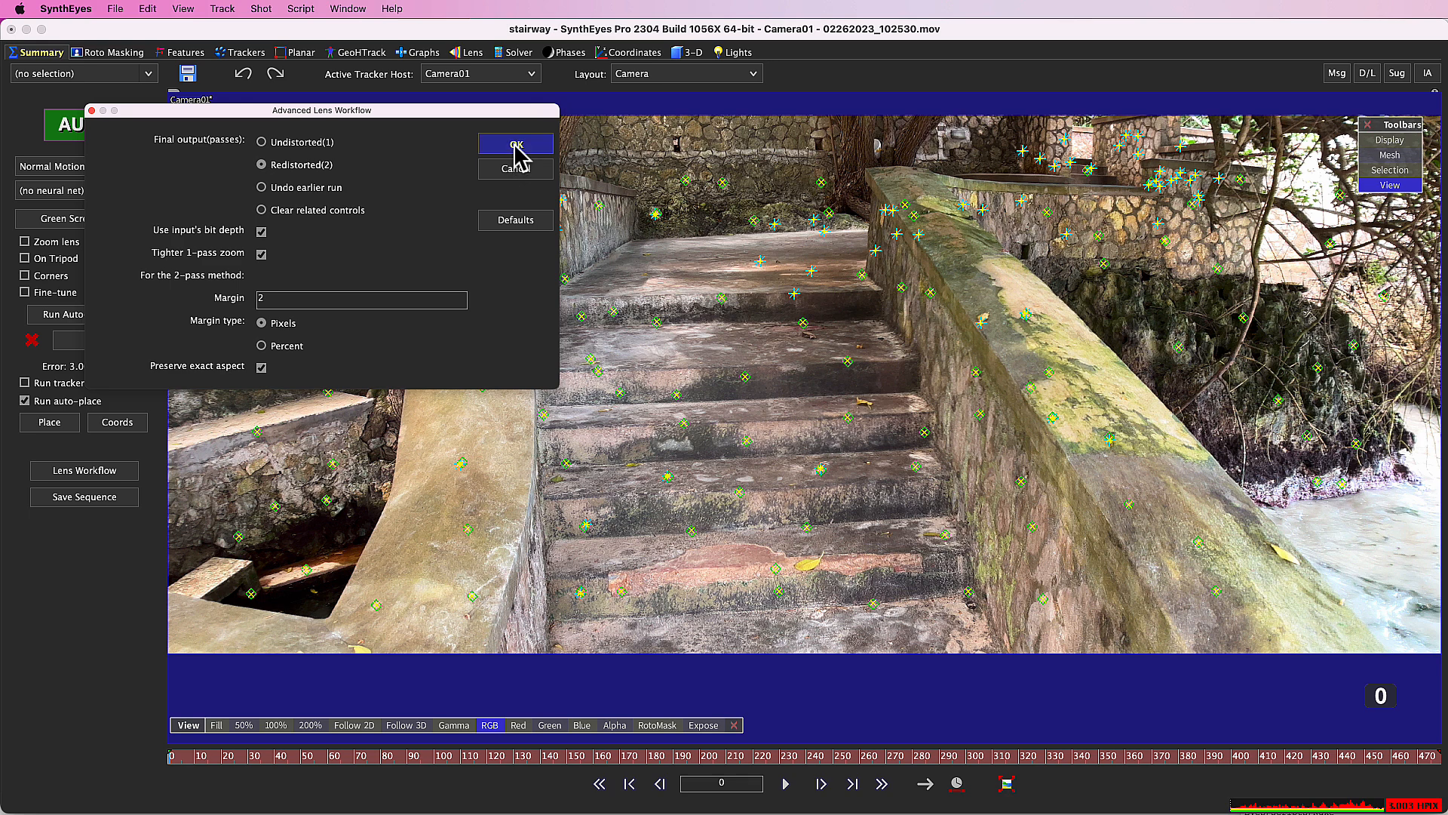
left_click(515, 144)
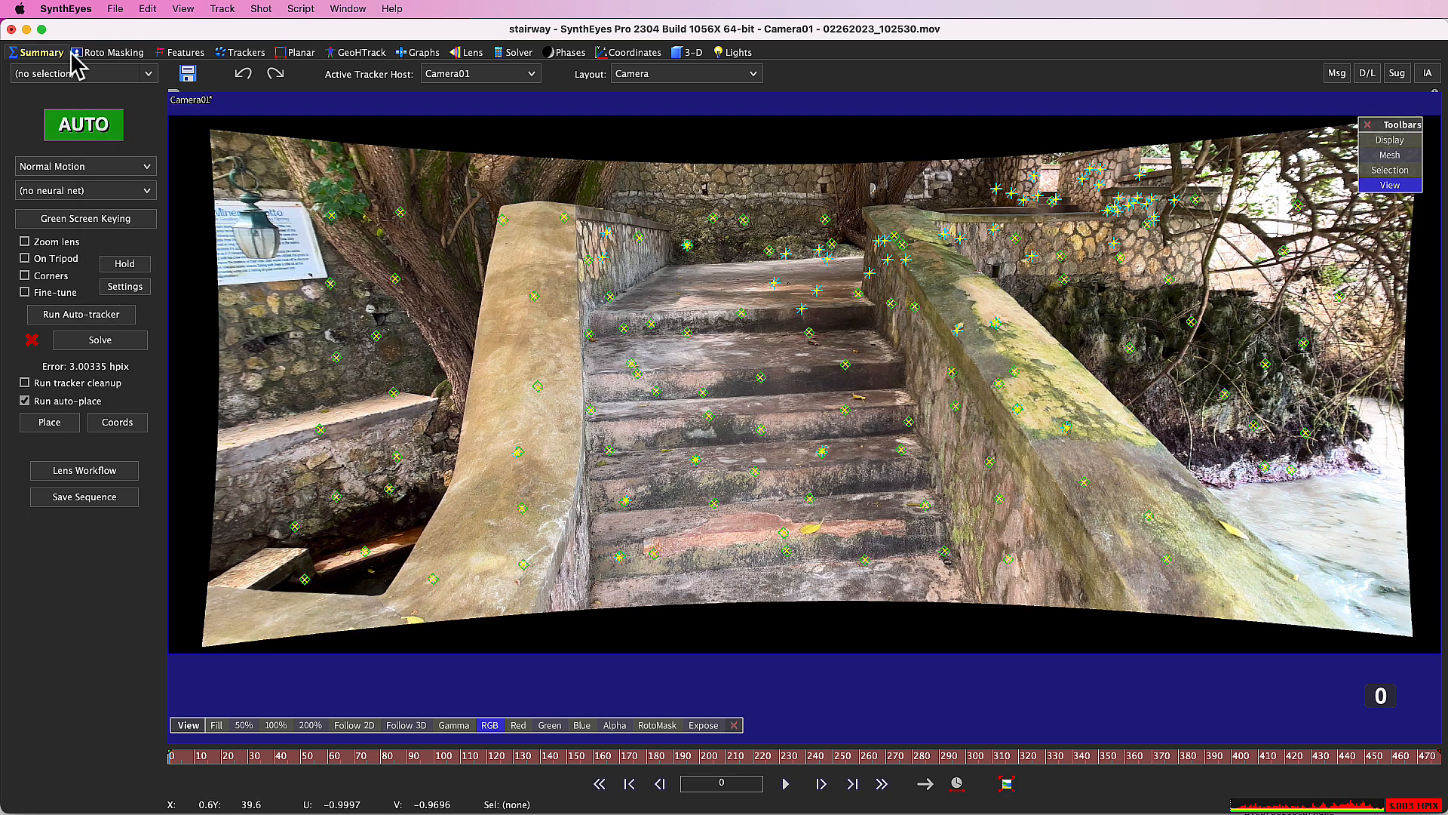
Step: Export the scene to Nuke as stairway.nk, replacing the existing file
left_click(114, 9)
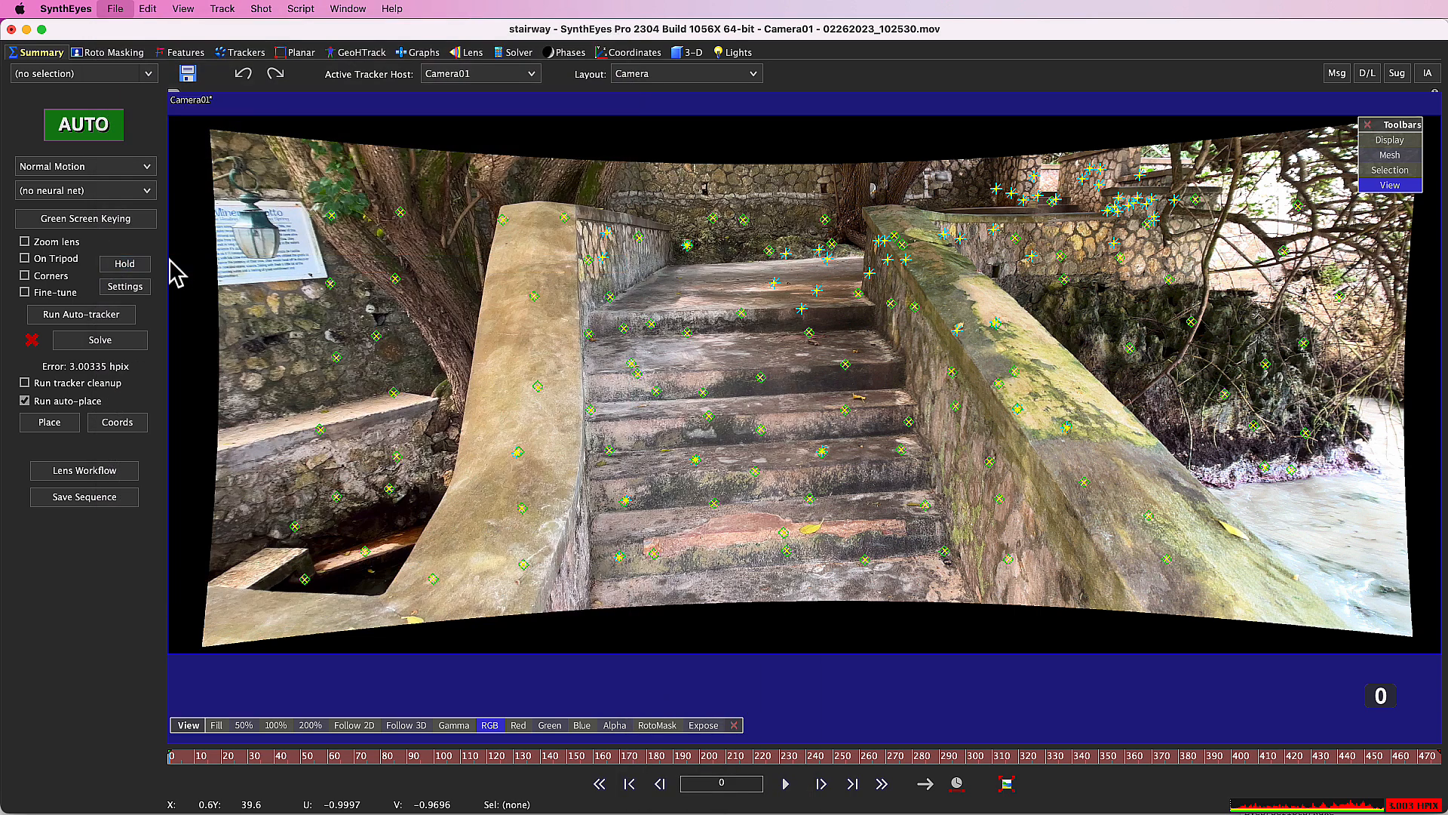
left_click(115, 8)
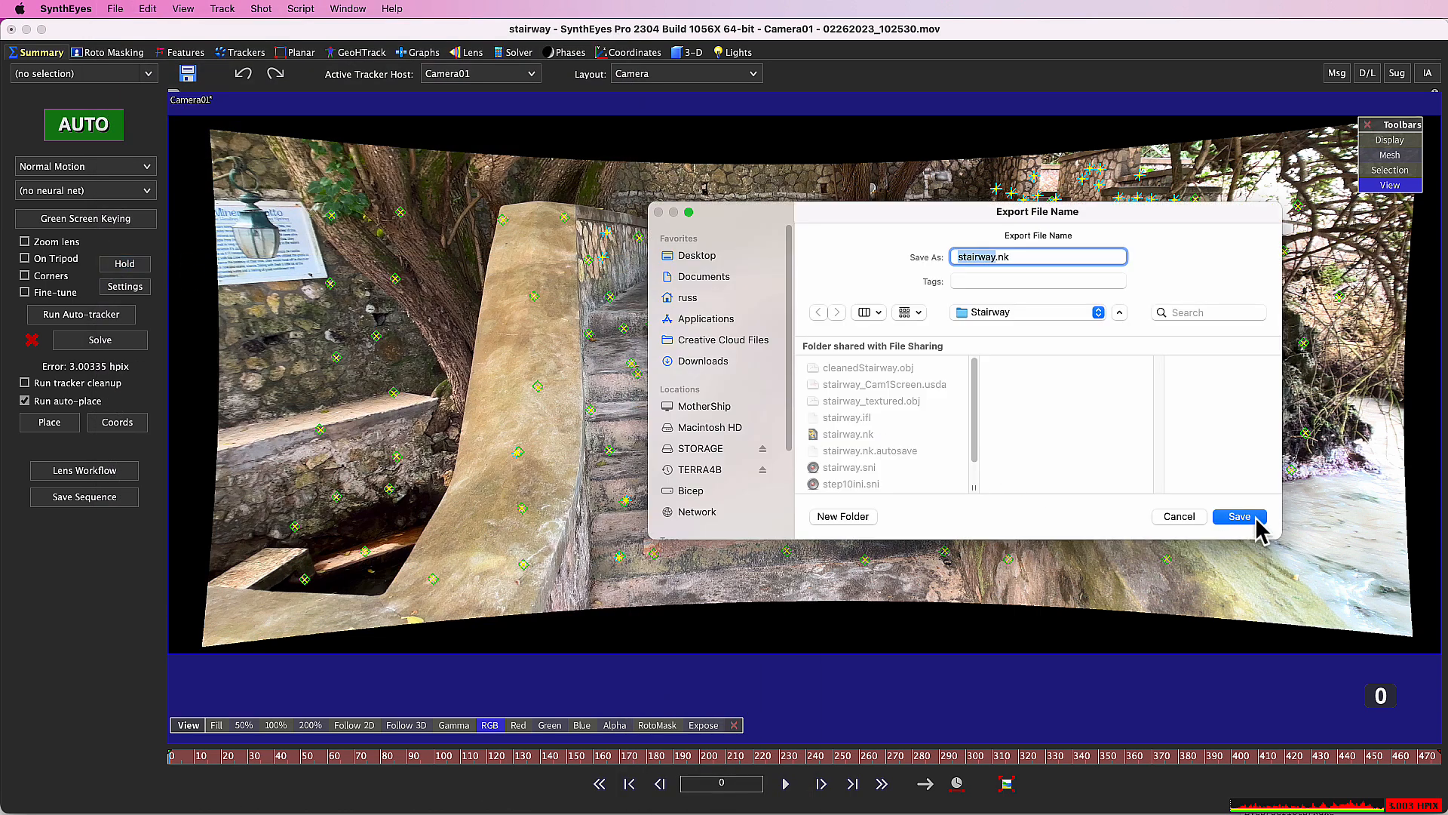
left_click(1238, 516)
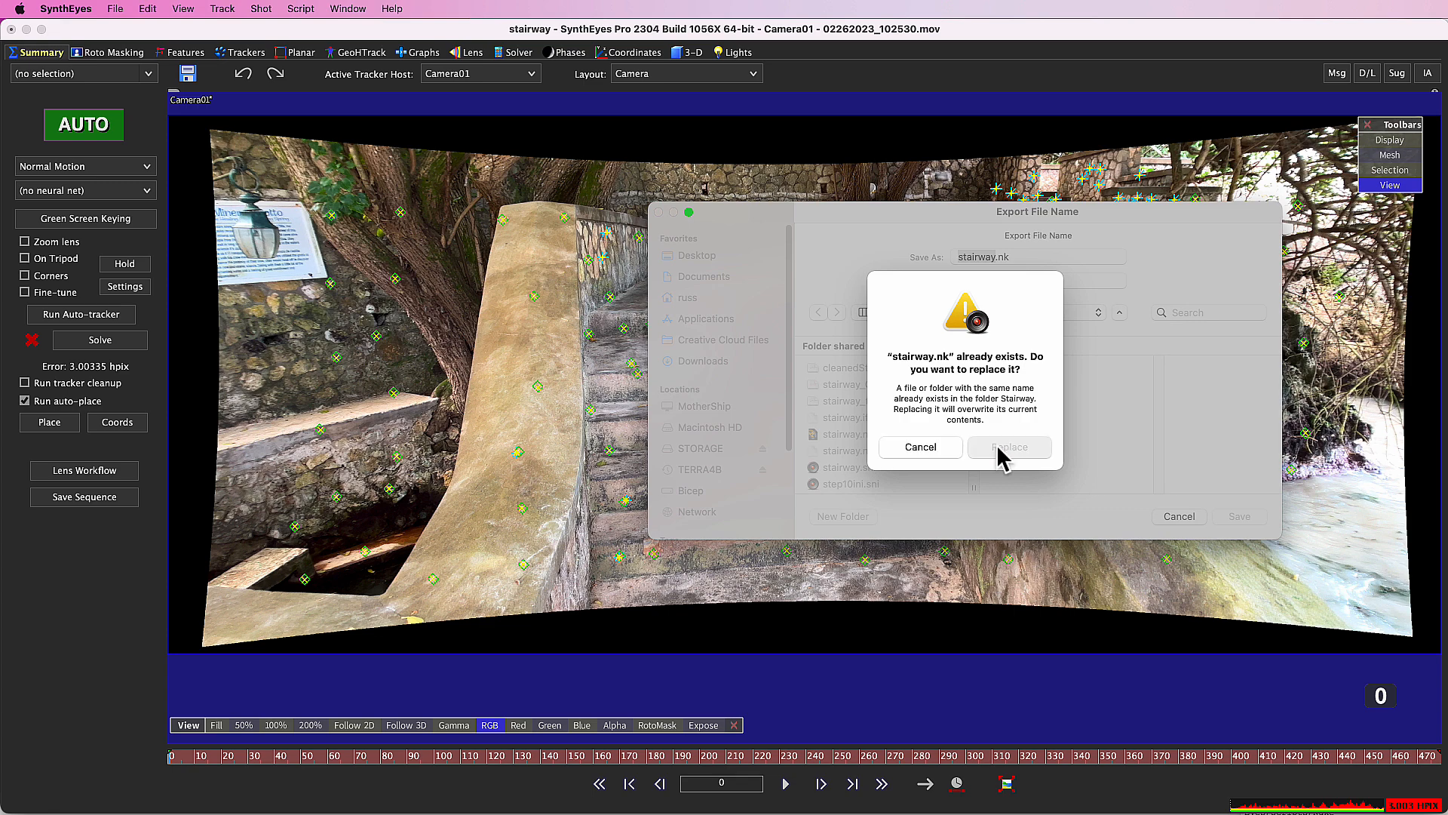
left_click(1008, 447)
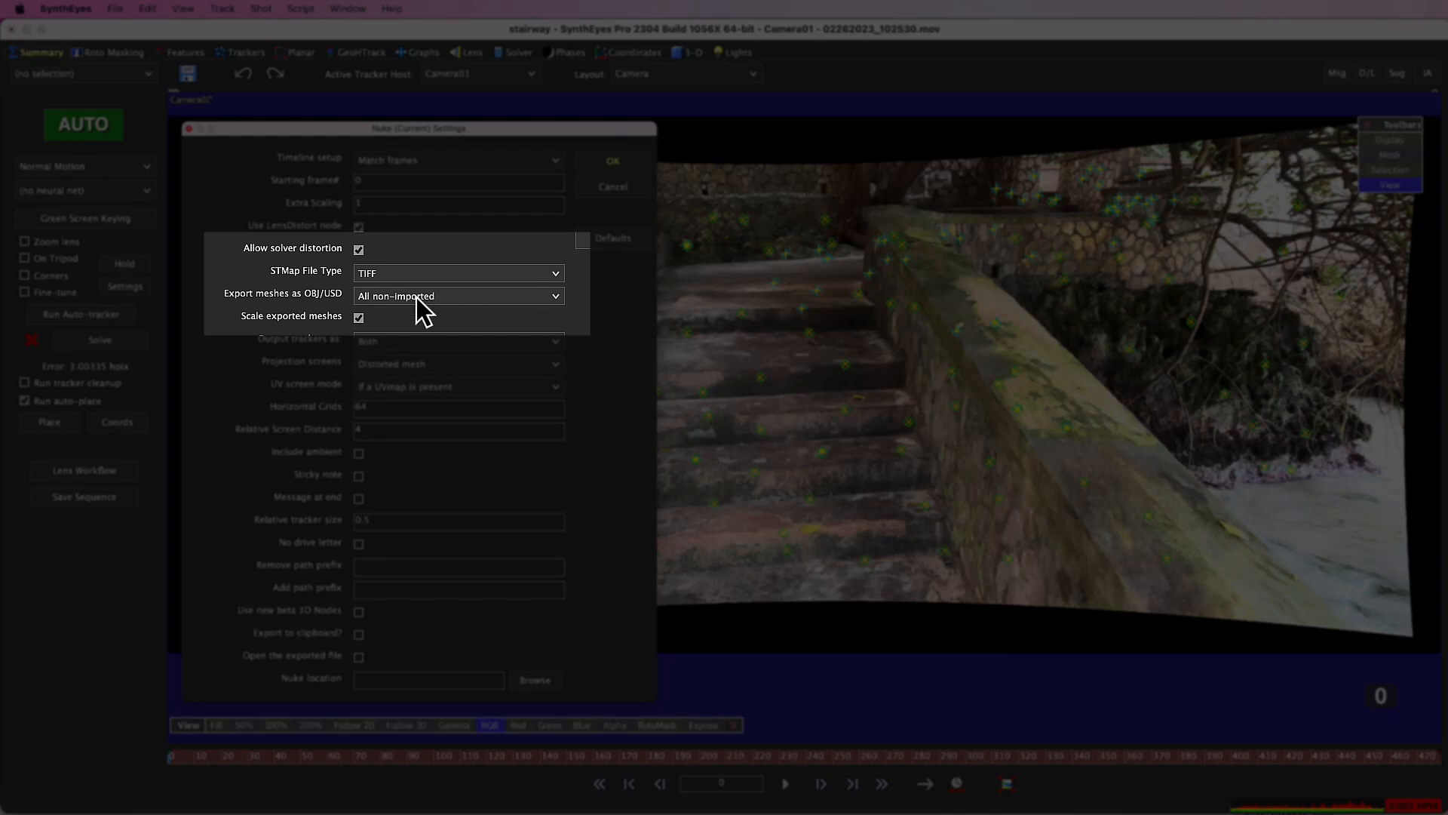
left_click(457, 296)
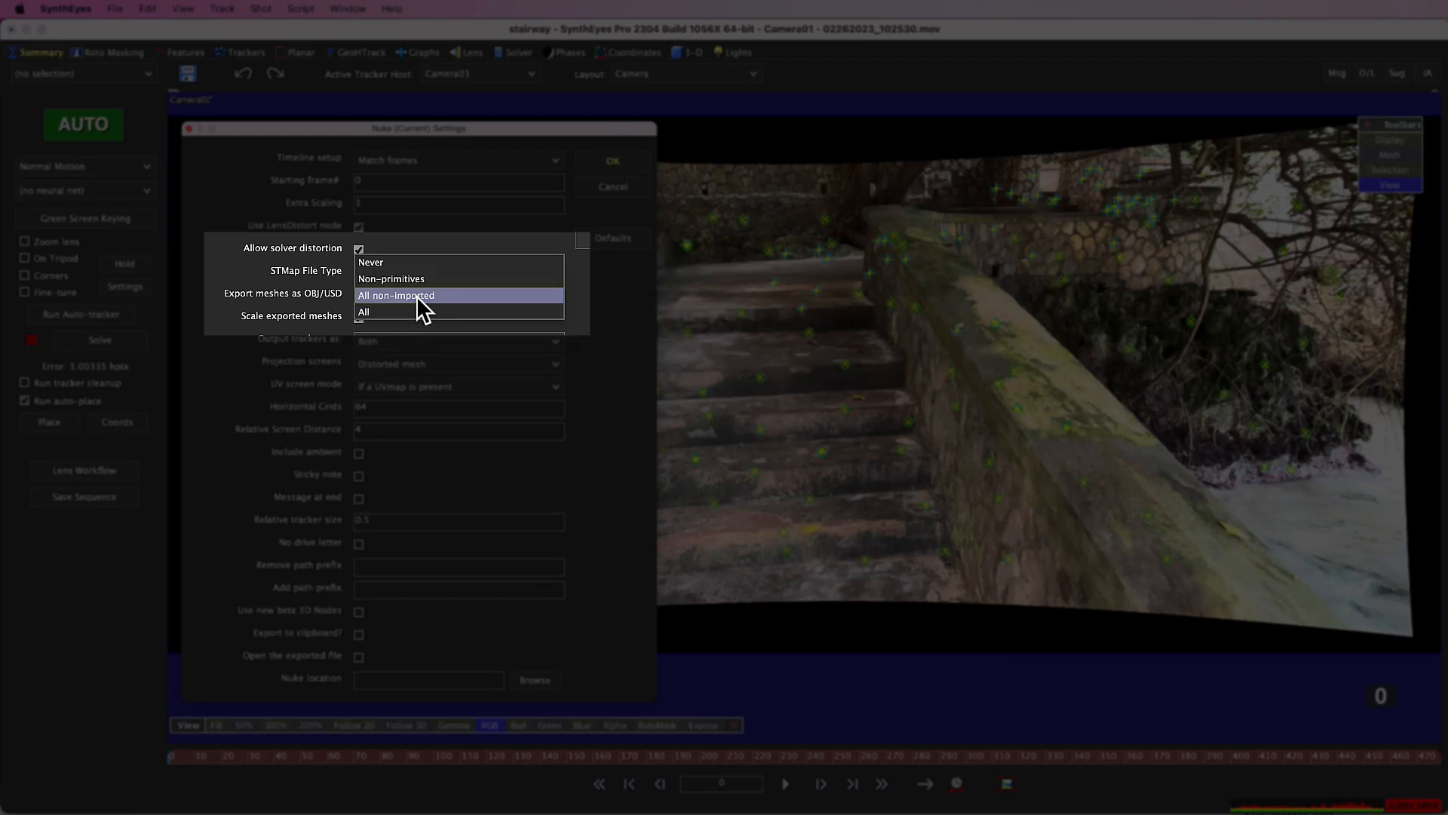
mouse_move(614, 305)
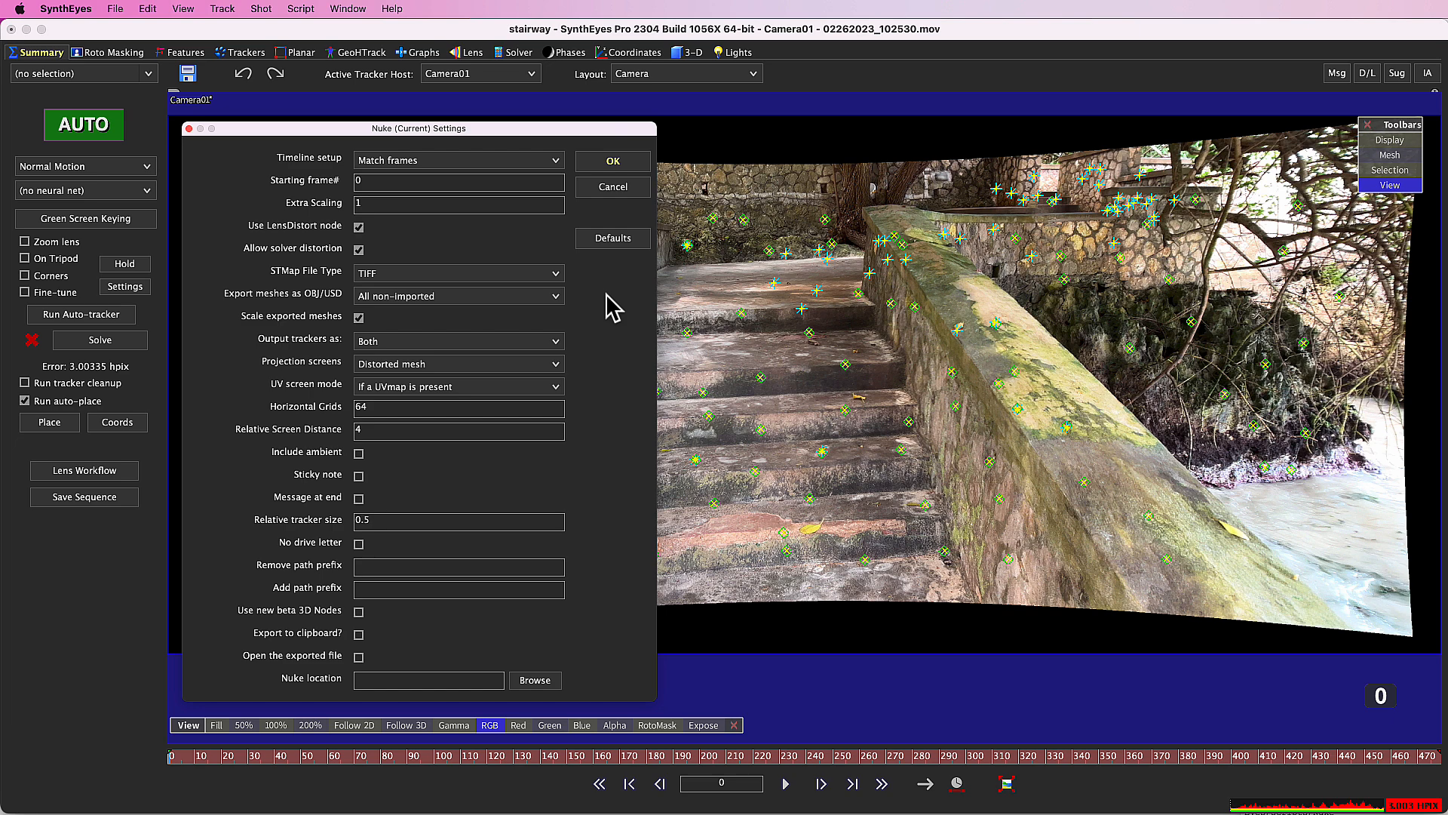
Step: Browse the Script menu, then accept the Nuke Settings dialog to write stairway.nk
left_click(300, 8)
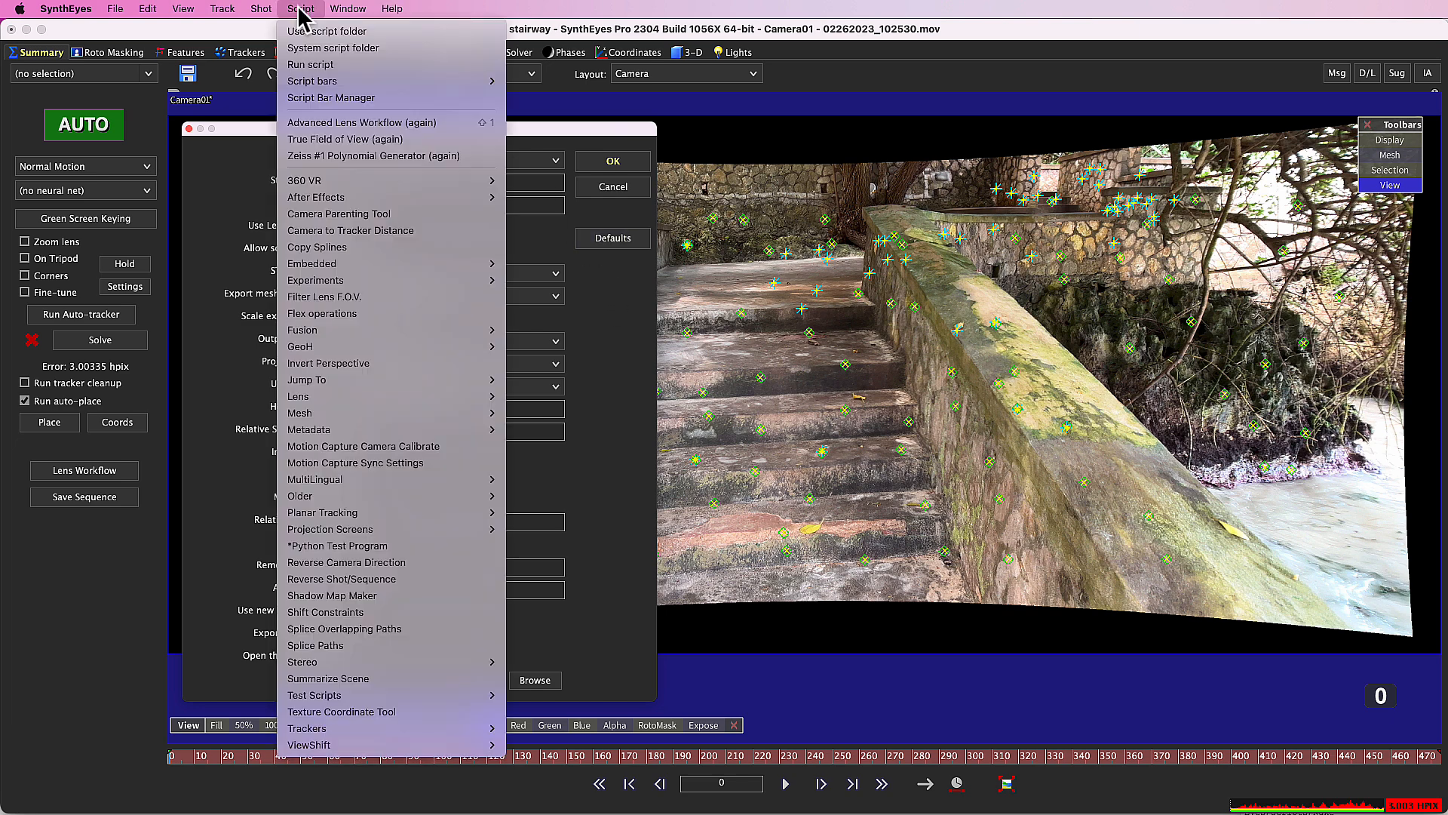
mouse_move(299, 413)
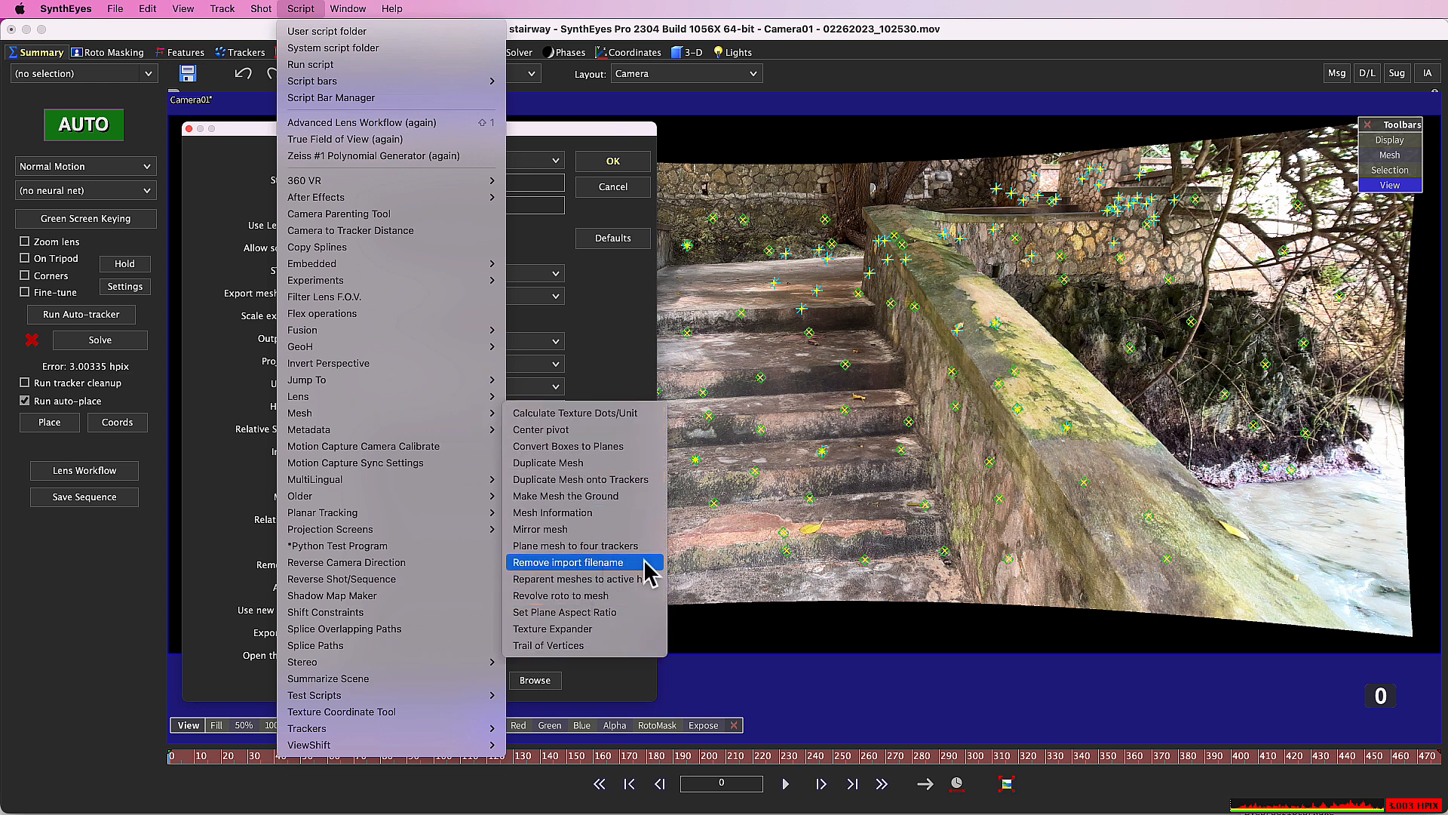
mouse_move(646, 573)
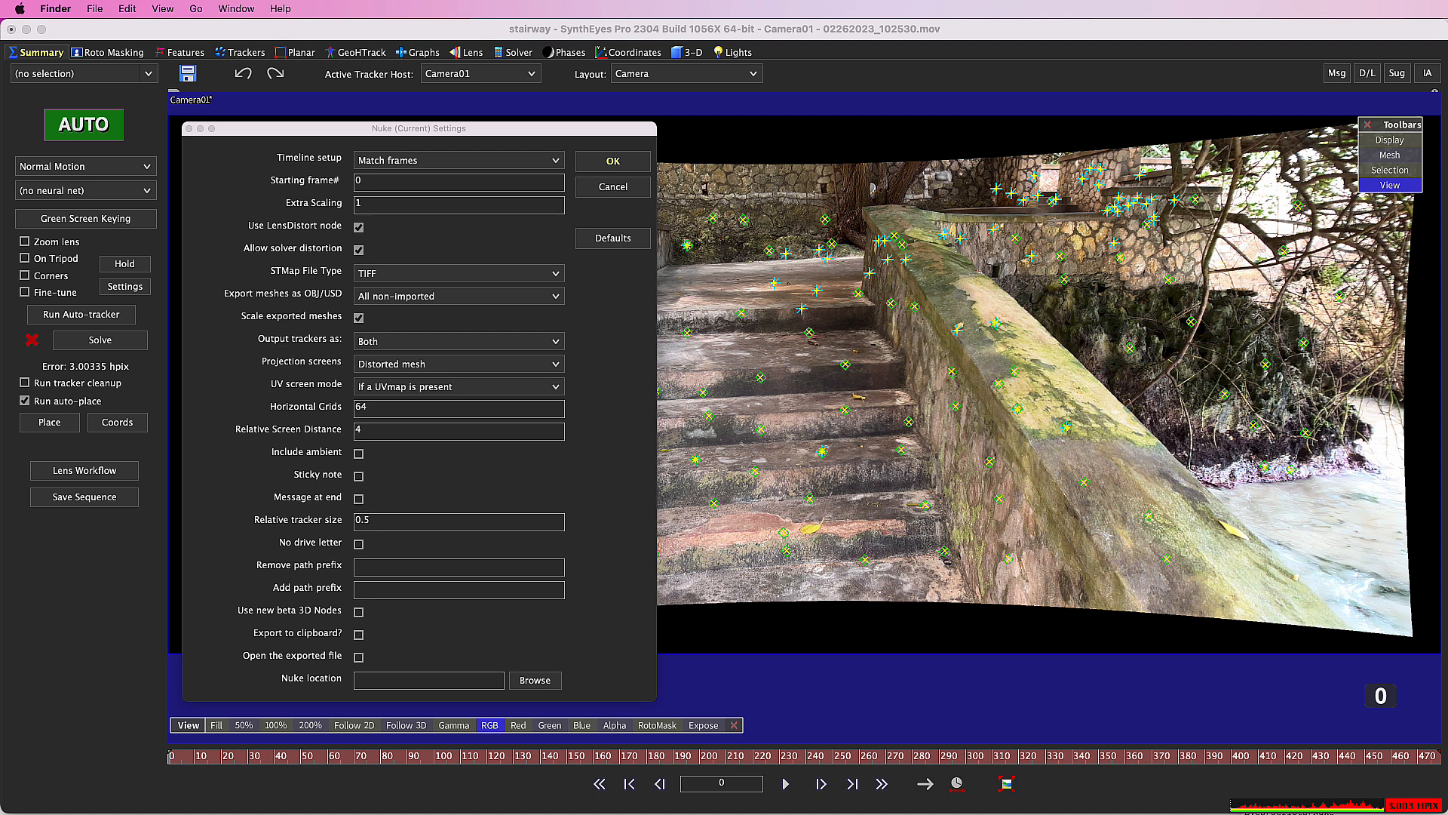
mouse_move(597, 172)
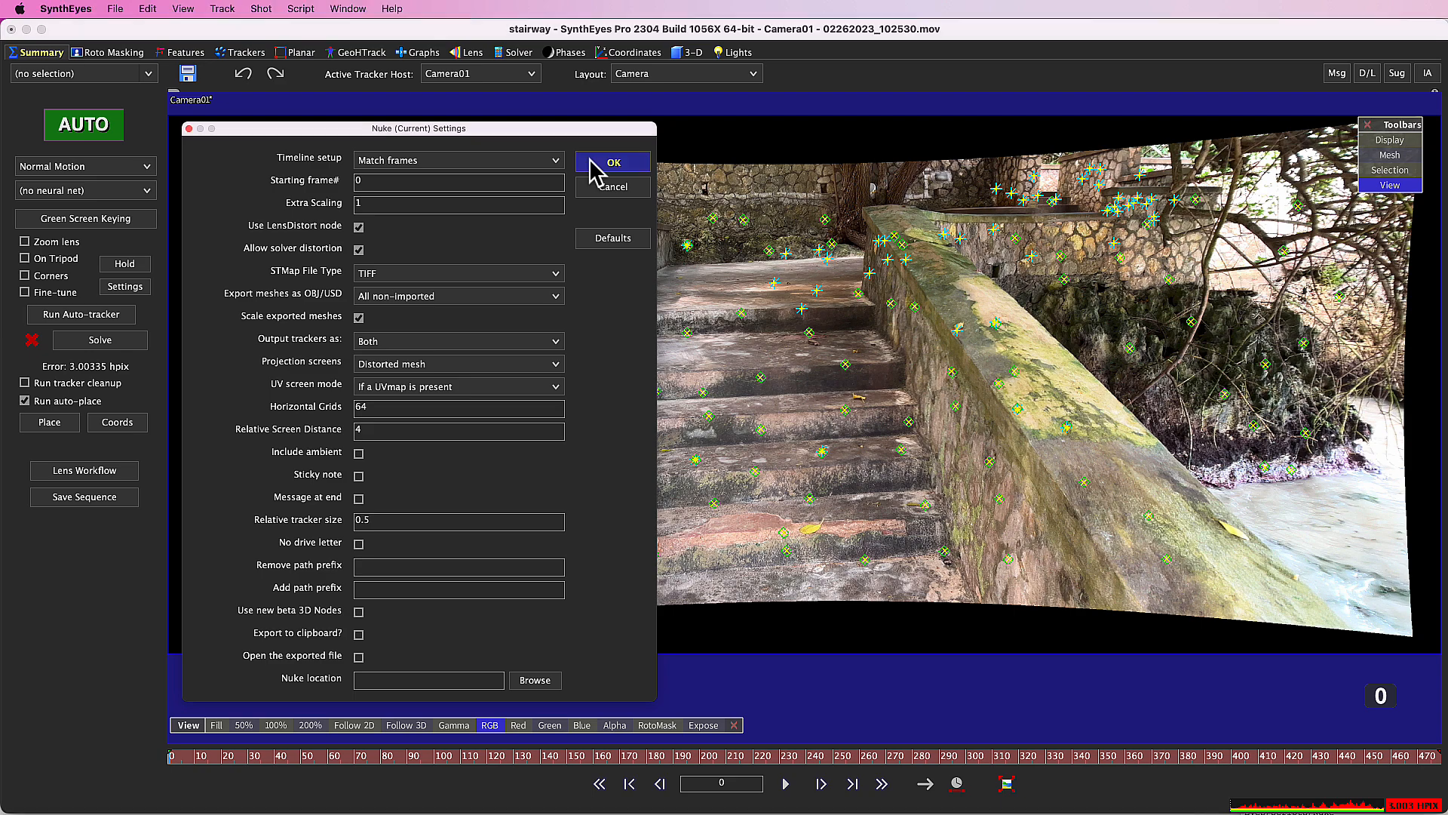
left_click(612, 161)
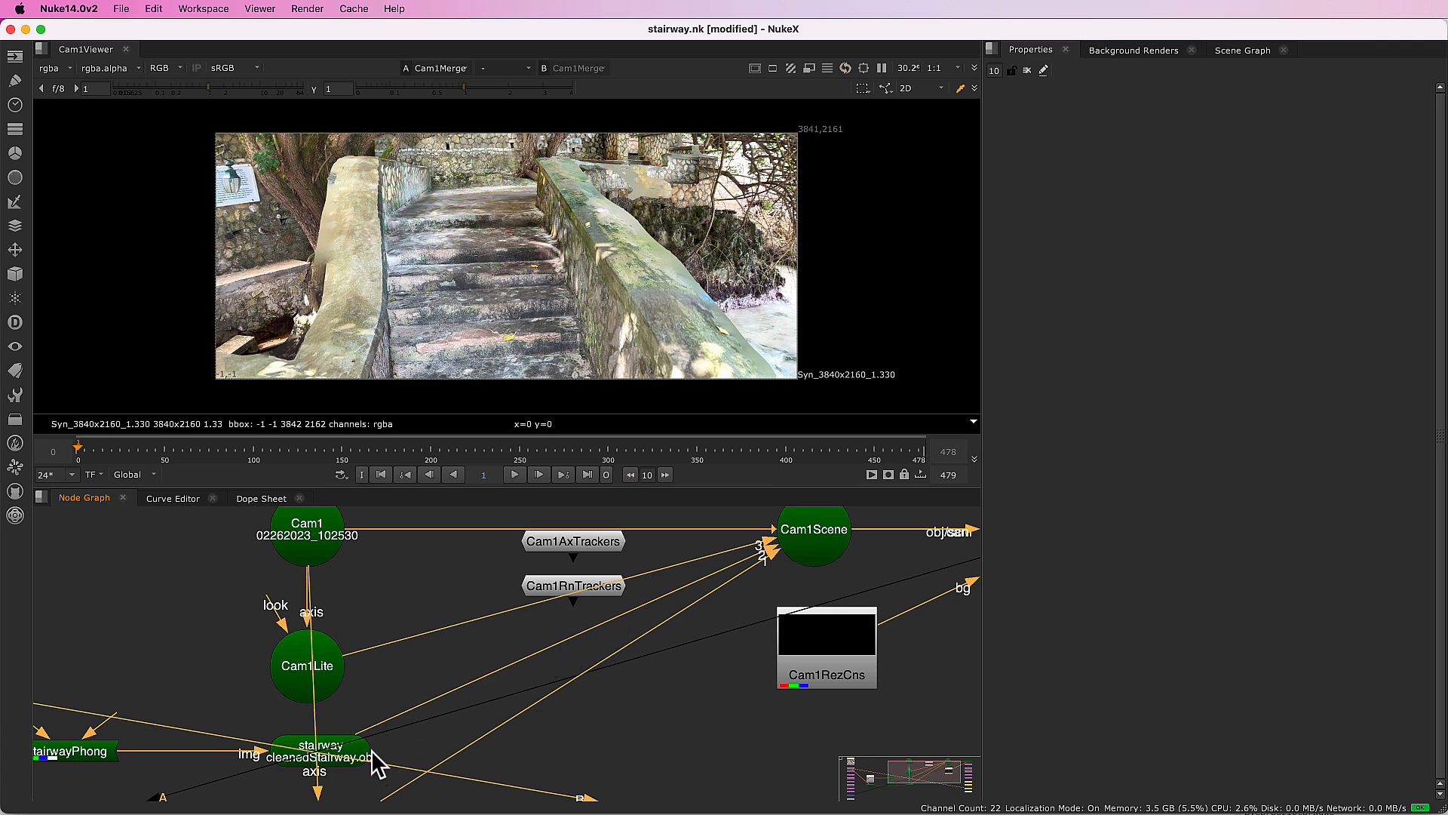
Step: Set the stairway ReadGeo mesh to wireframe display and move to a later frame
double_click(320, 750)
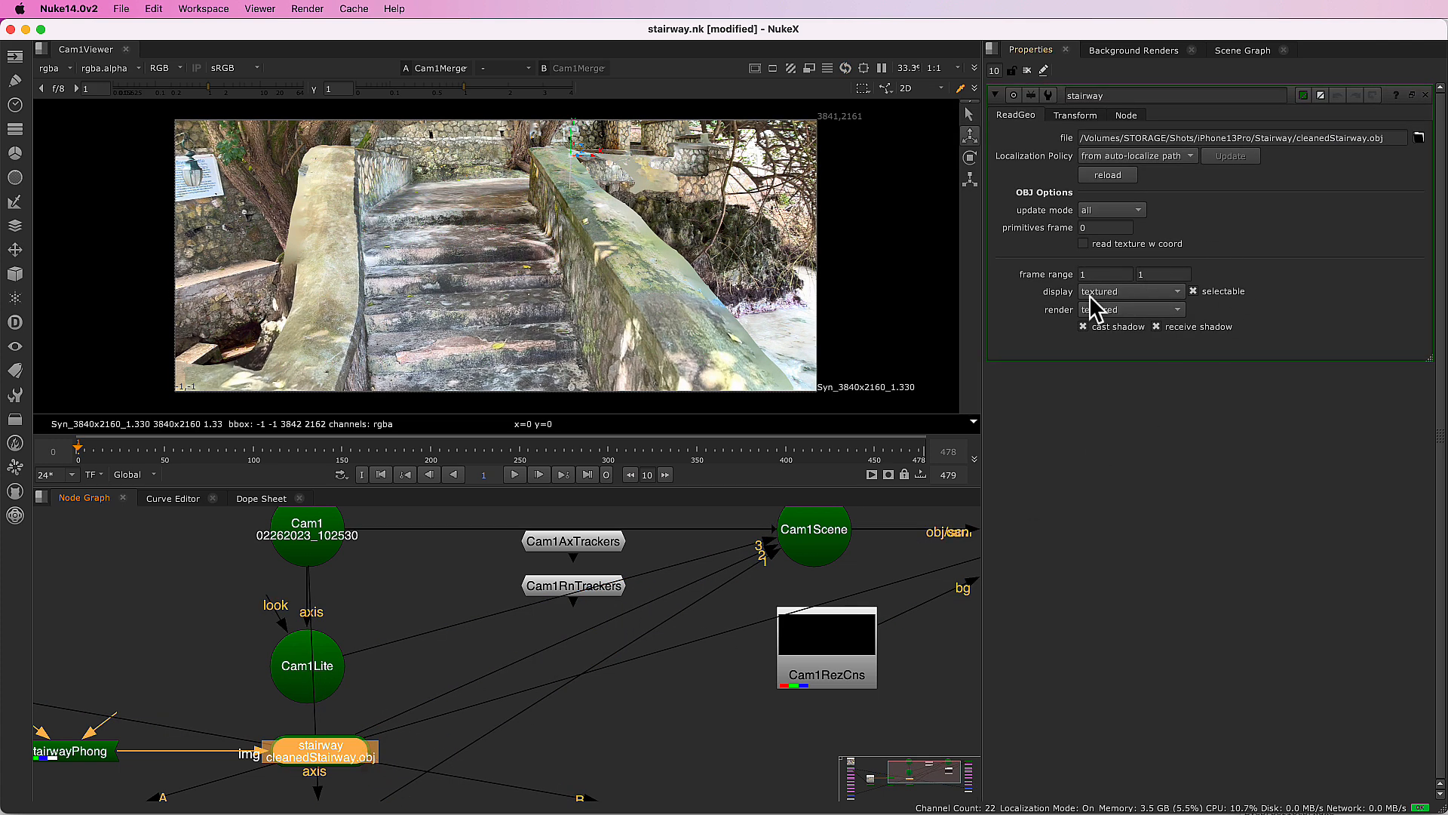
left_click(1132, 291)
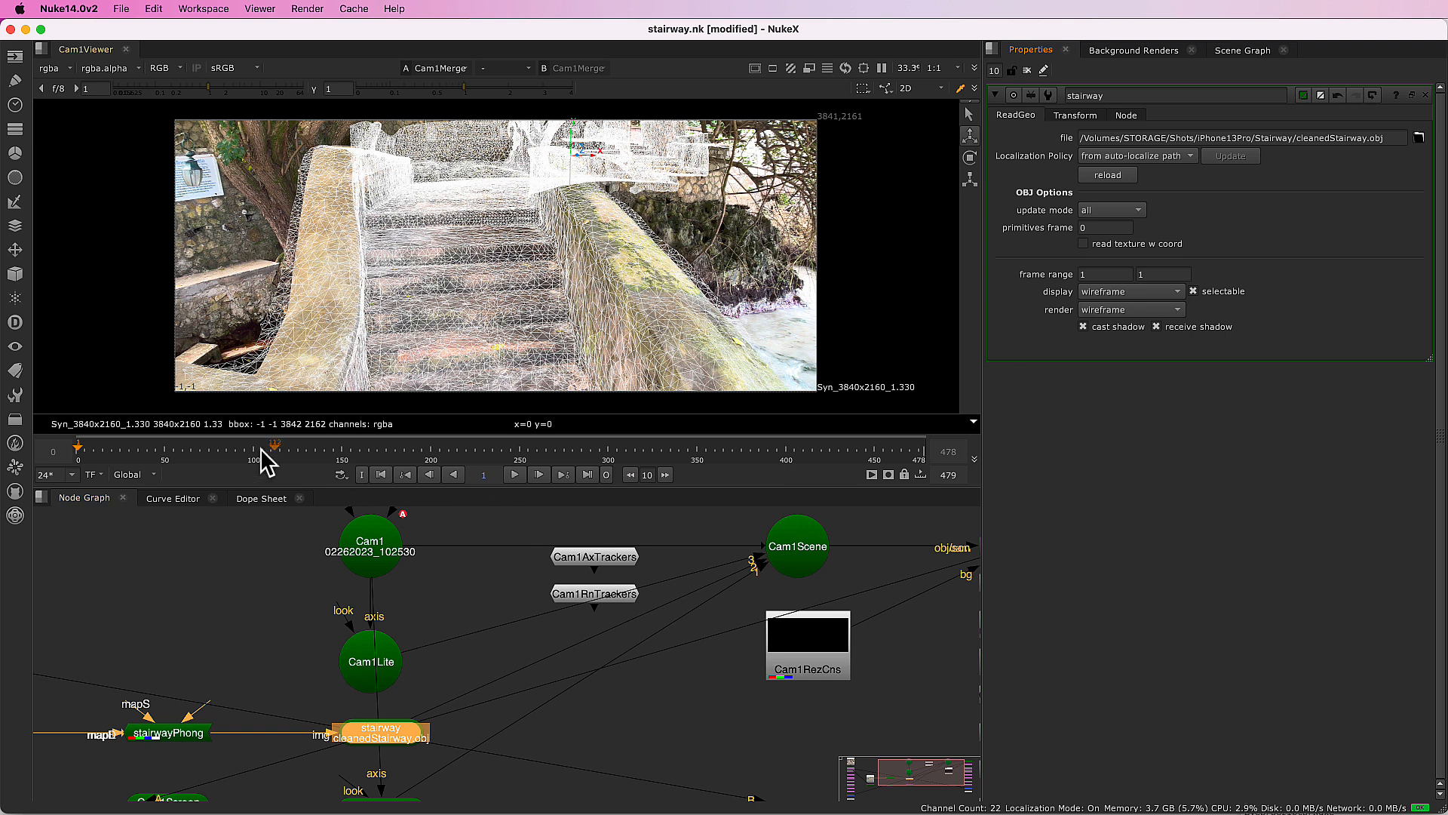
left_click(361, 445)
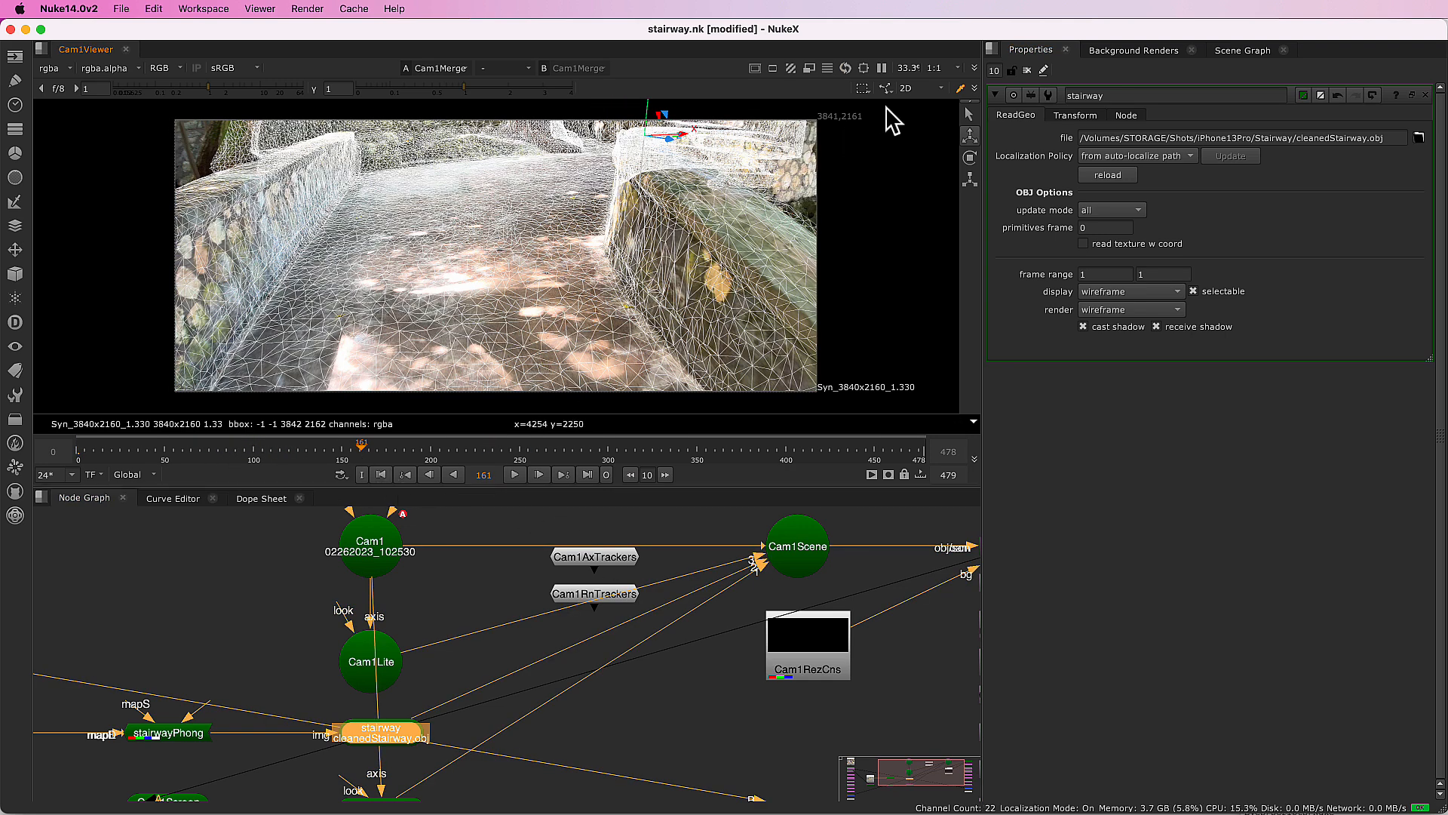
Step: Switch the viewer from 2D to 3D and look through Cam1
left_click(908, 87)
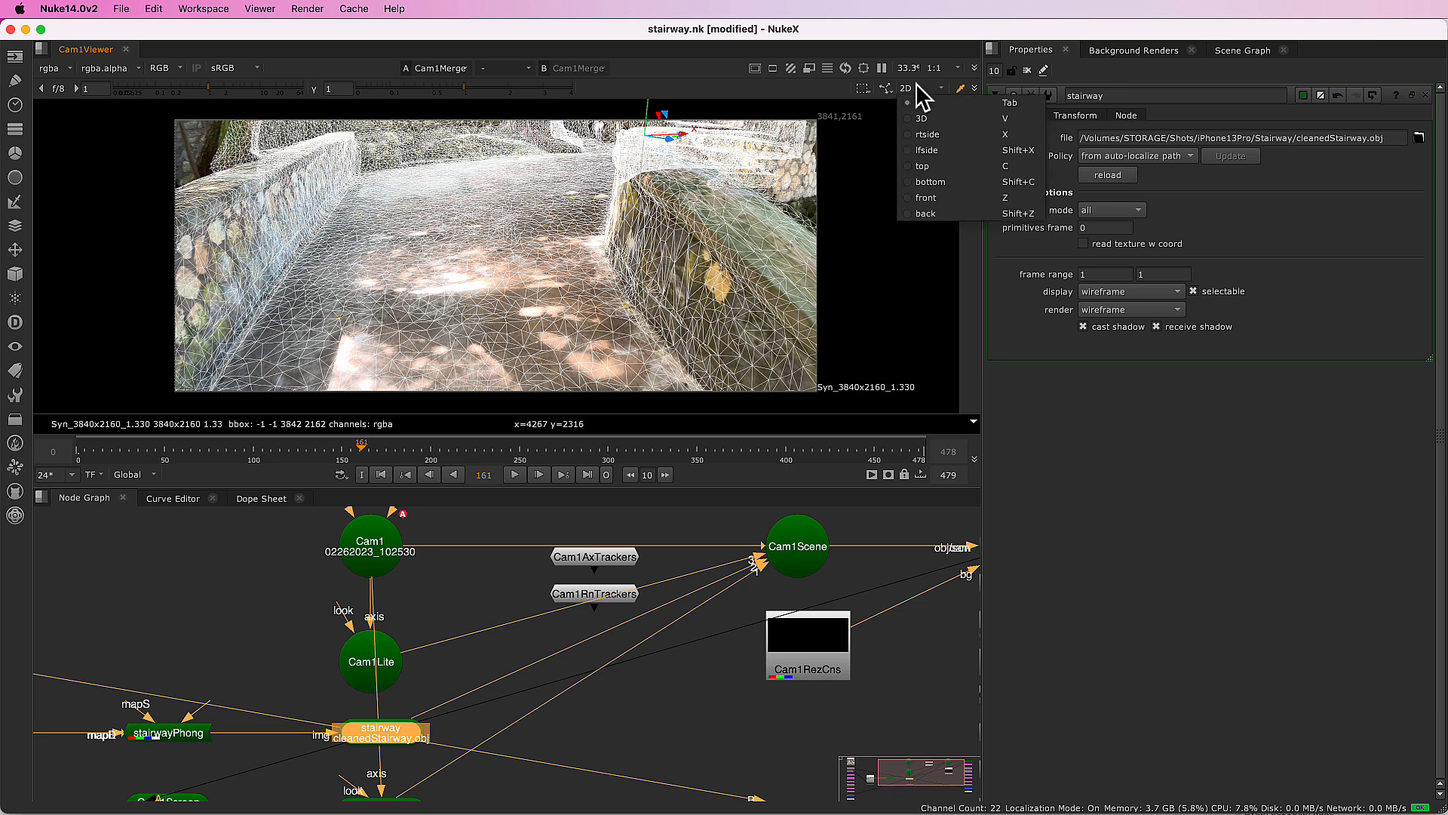
left_click(921, 118)
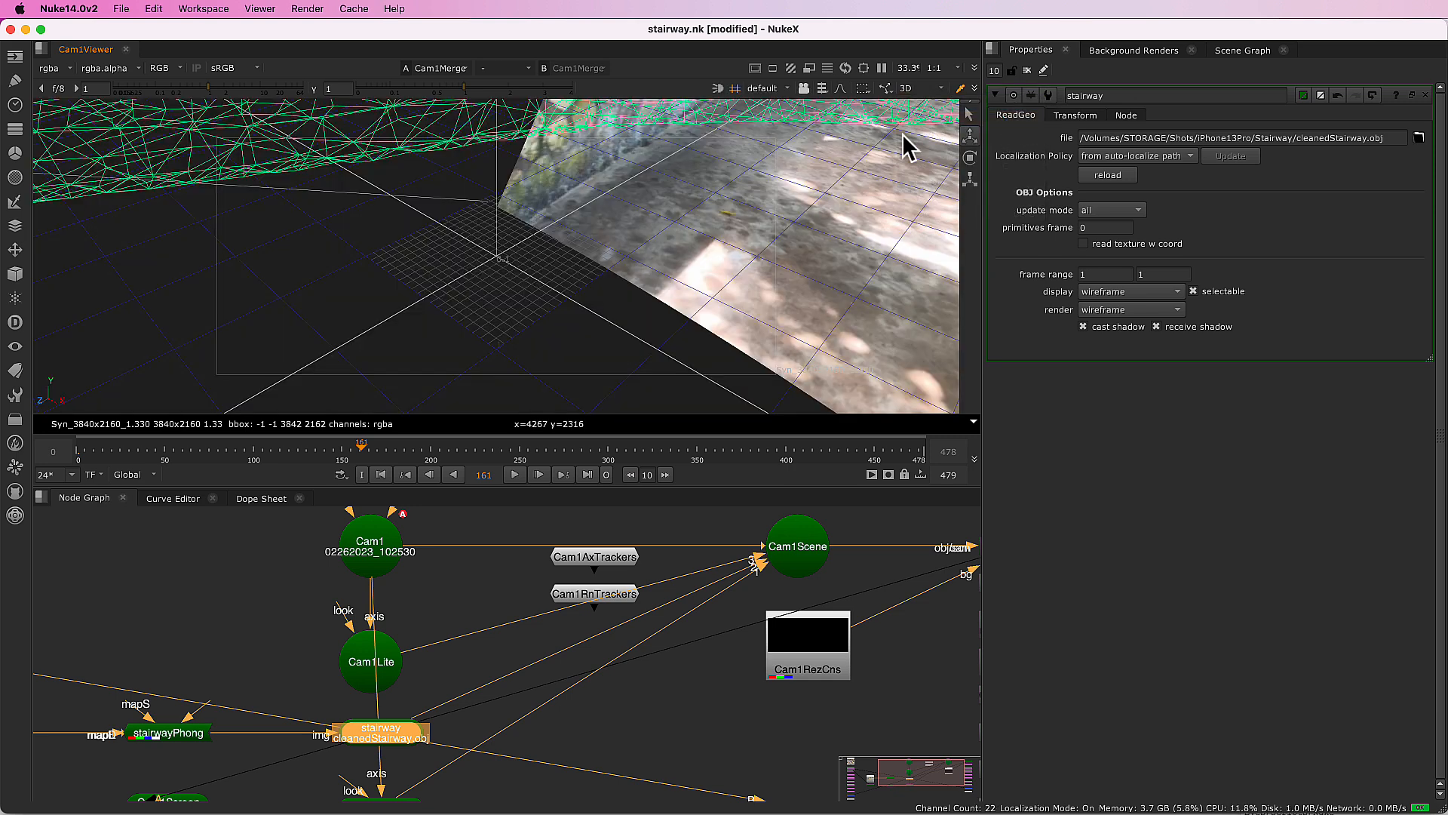
left_click(763, 87)
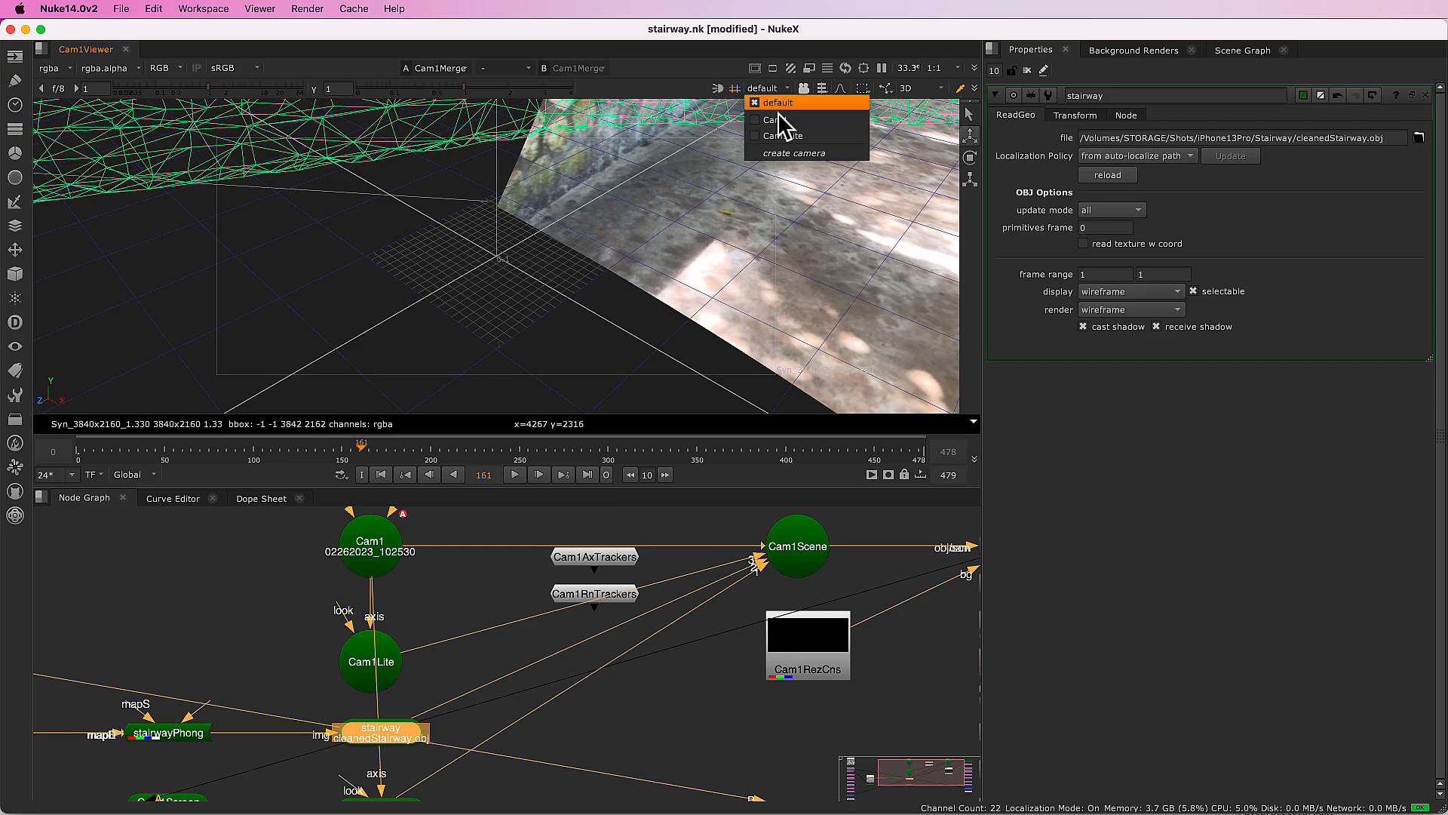
left_click(774, 119)
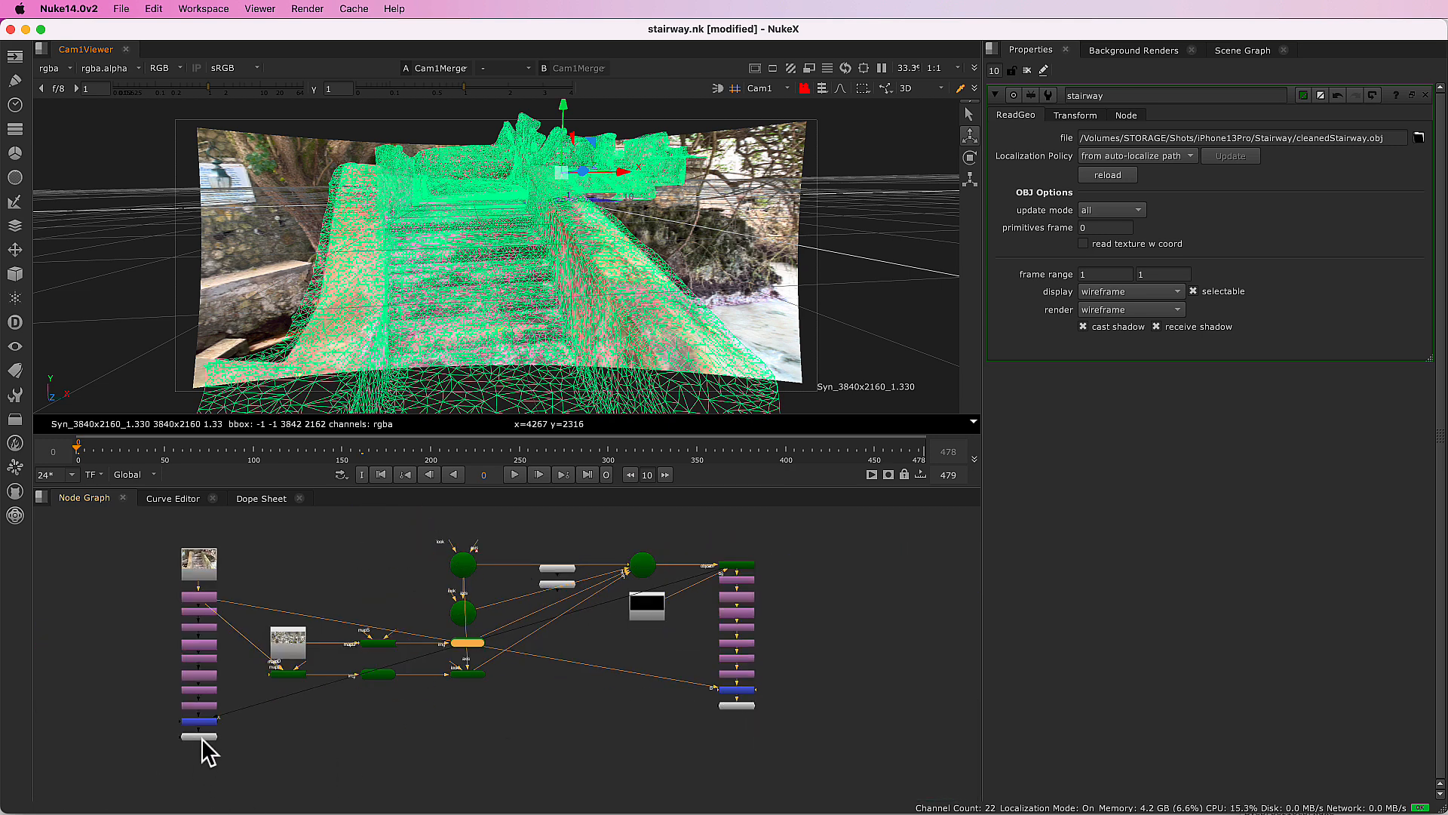
mouse_move(386, 766)
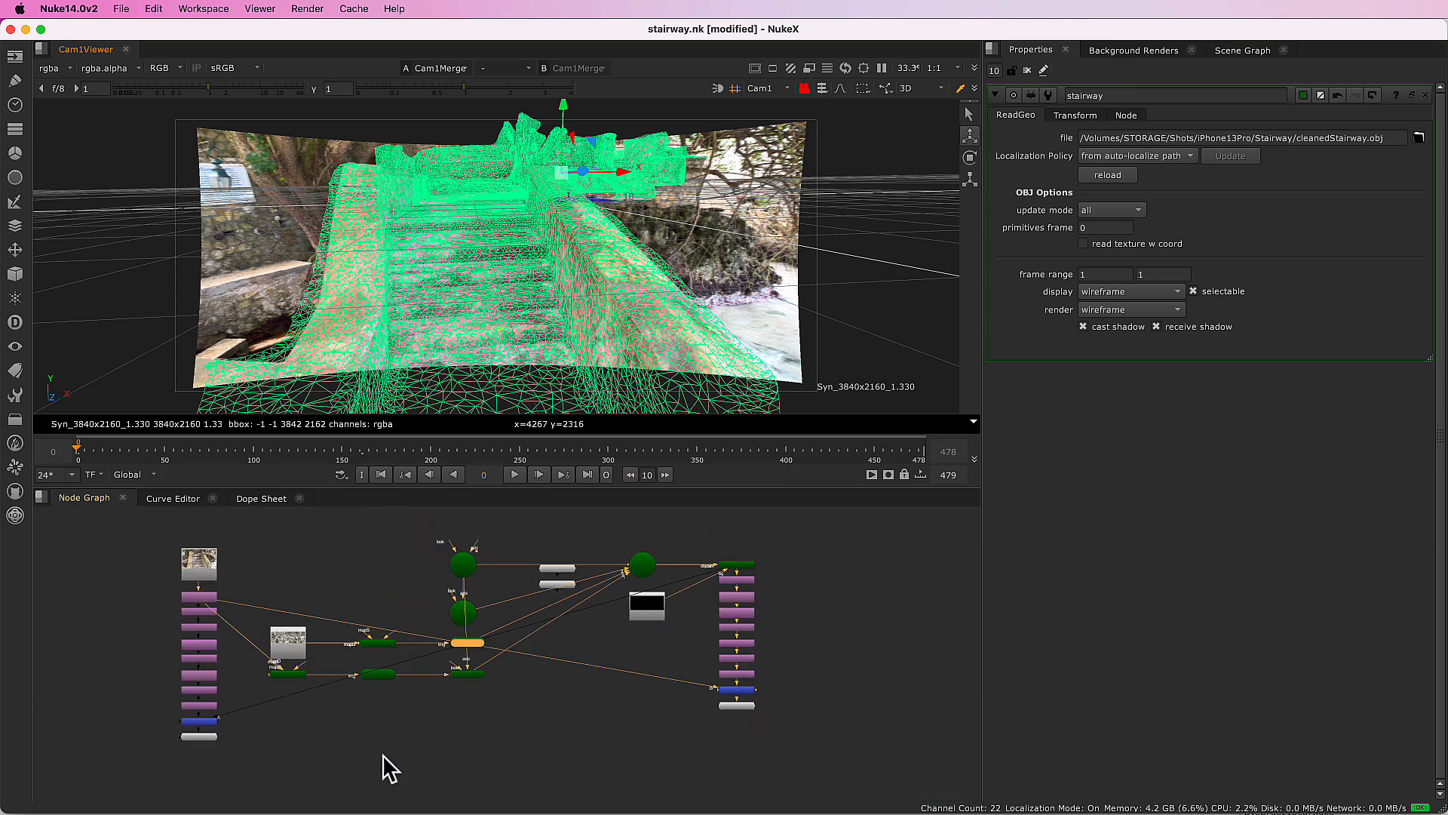